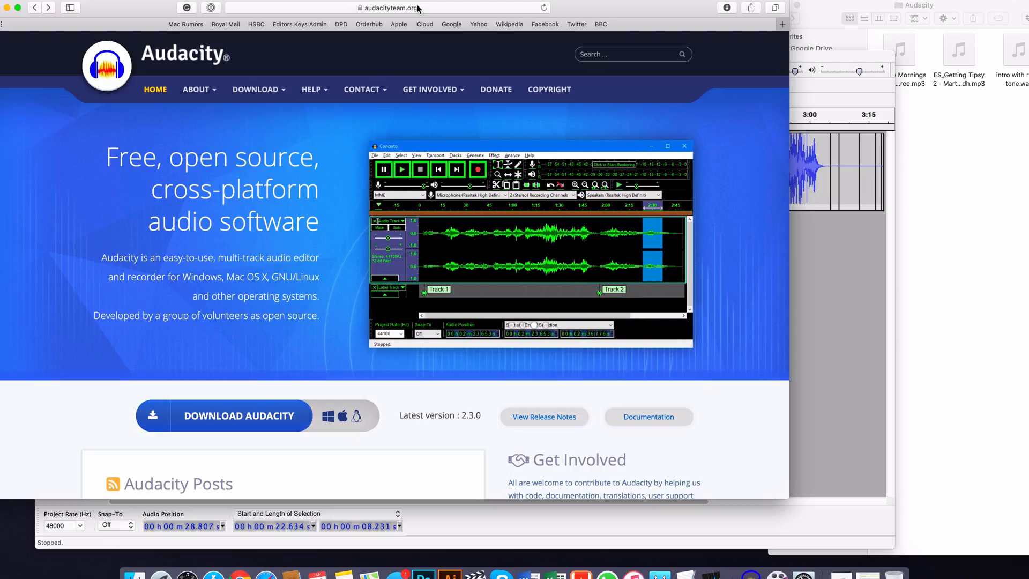
Reach the Audacity download page listing Windows, macOS and Linux versions
{"action": "left_click", "coordinate": [387, 7]}
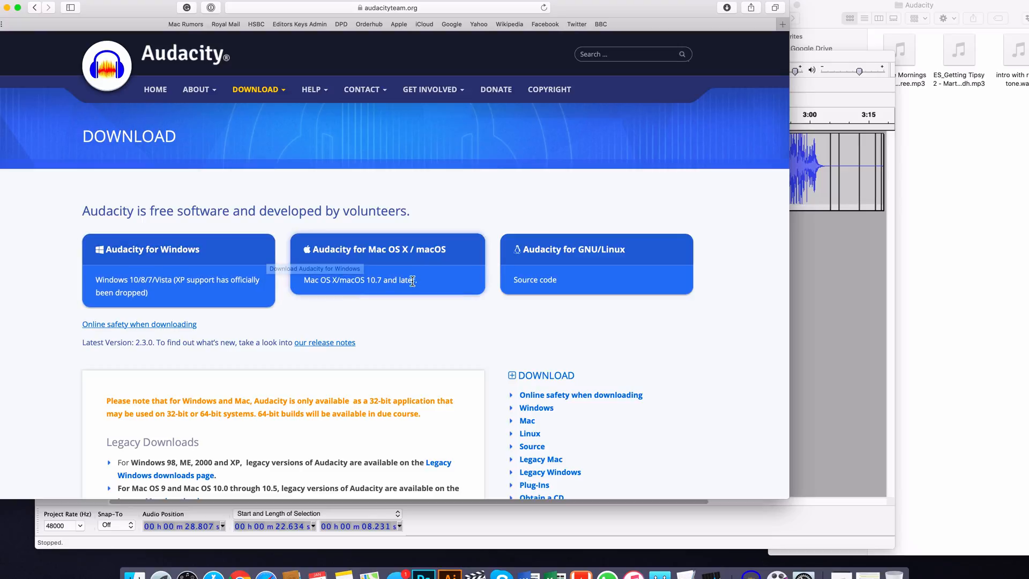
{"action": "mouse_move", "coordinate": [366, 300]}
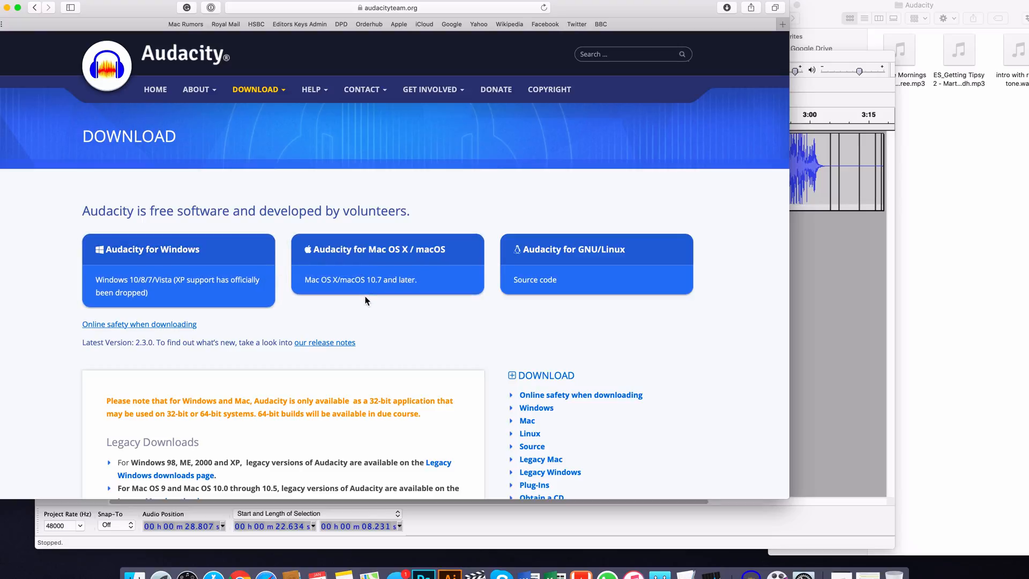
{"action": "mouse_move", "coordinate": [544, 269]}
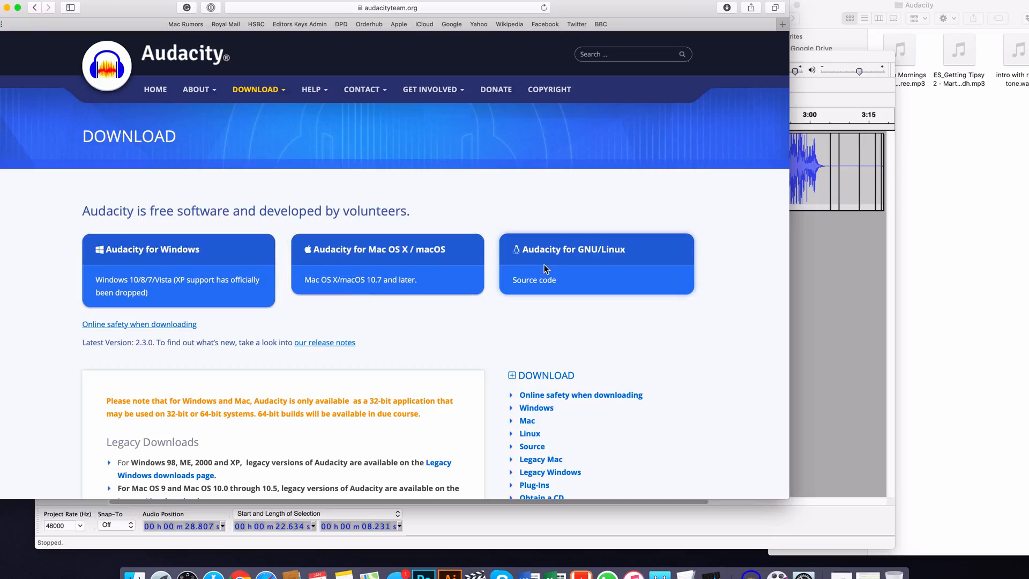
{"action": "mouse_move", "coordinate": [363, 252]}
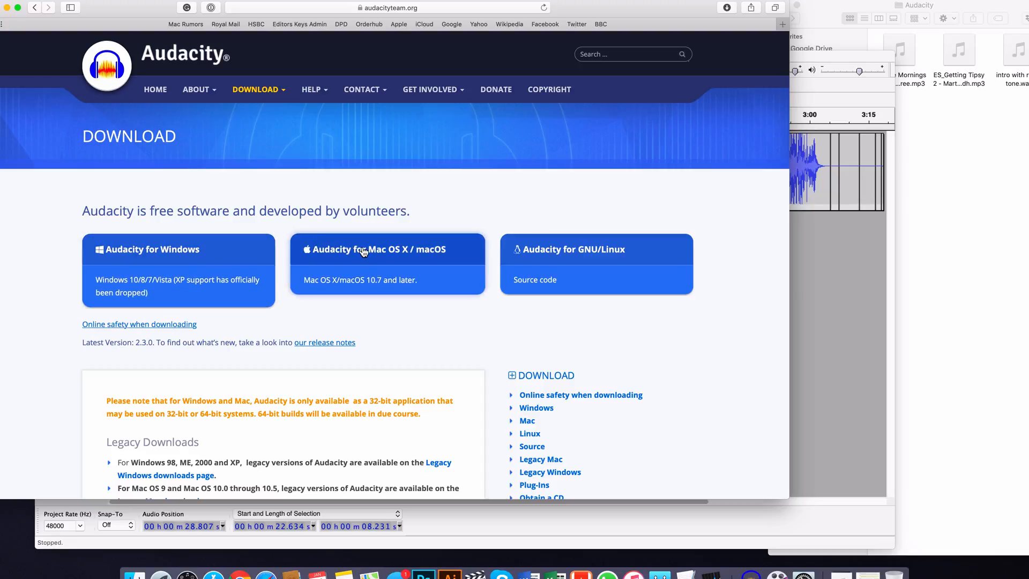
{"action": "mouse_move", "coordinate": [357, 251]}
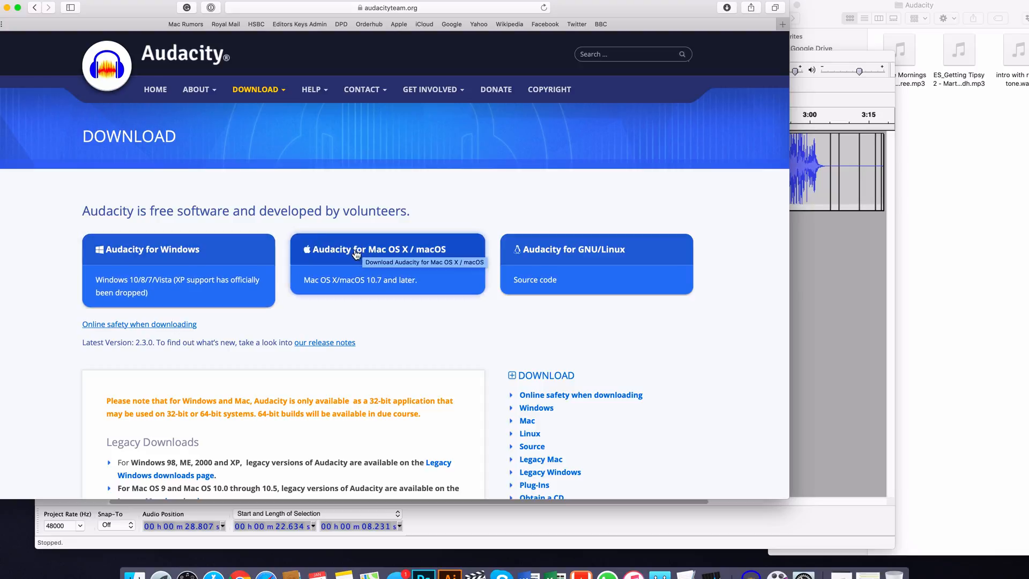
{"action": "mouse_move", "coordinate": [399, 273]}
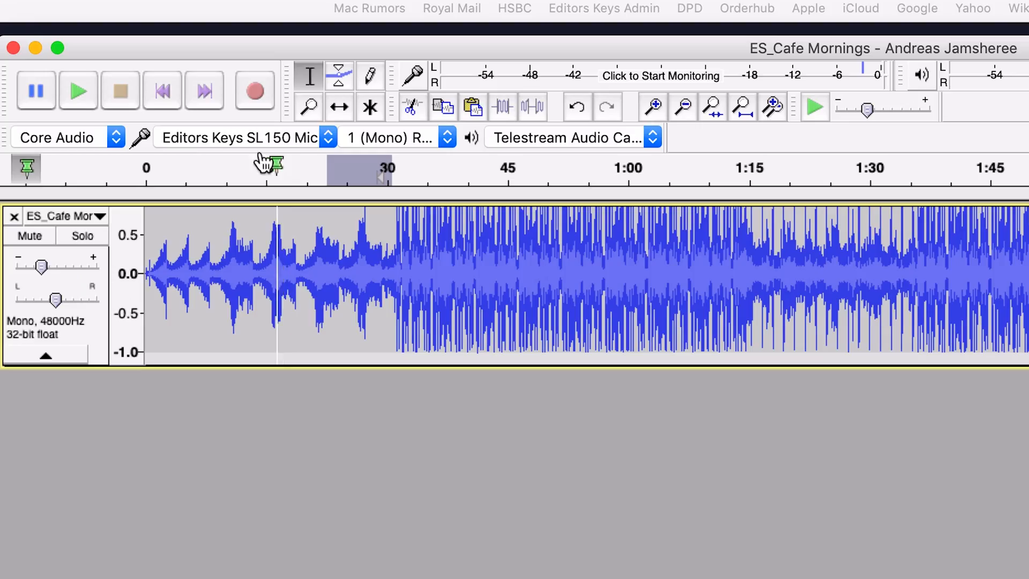
{"action": "mouse_move", "coordinate": [292, 139]}
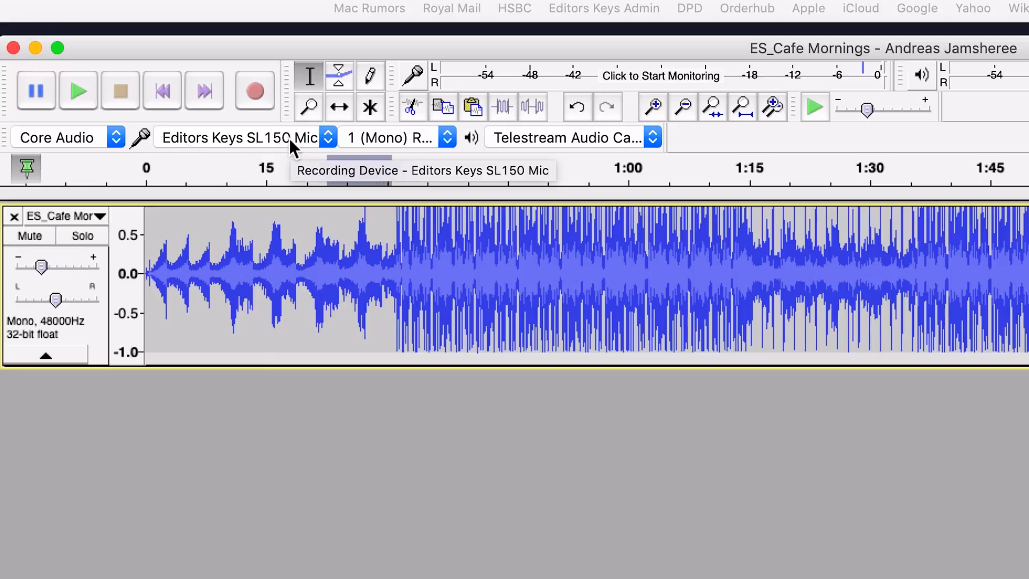
{"action": "left_click", "coordinate": [238, 139]}
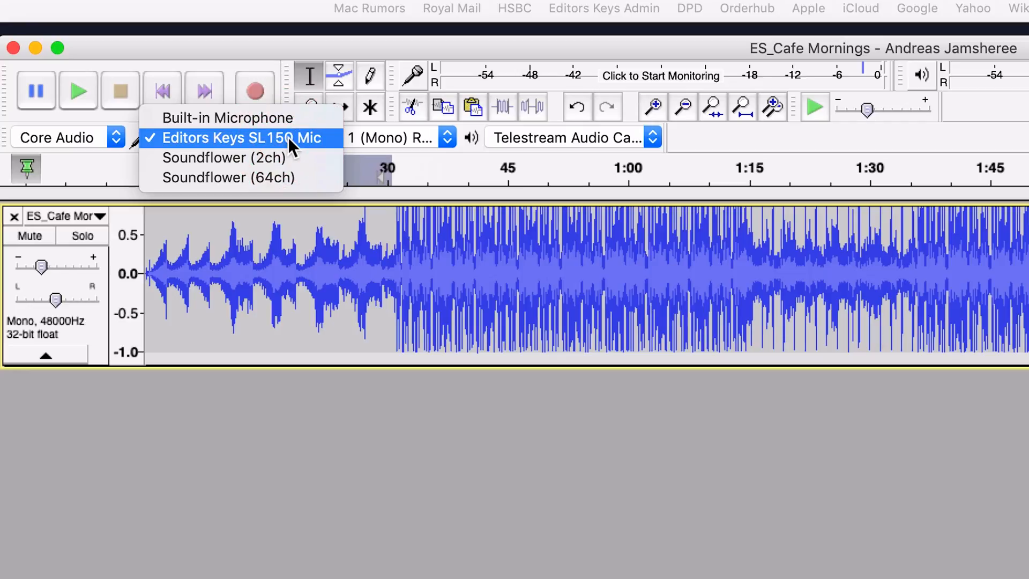
{"action": "mouse_move", "coordinate": [322, 152]}
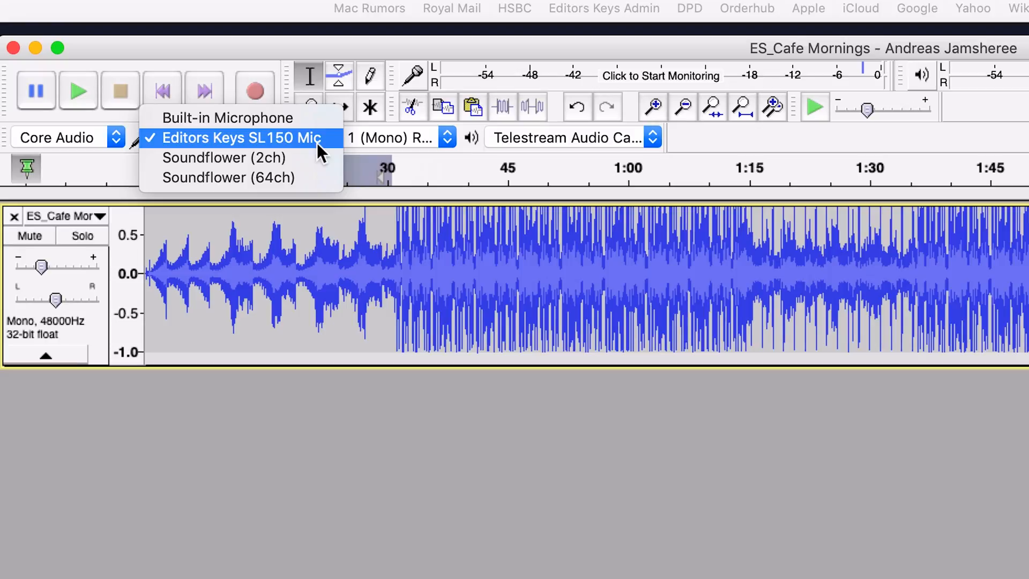
{"action": "mouse_move", "coordinate": [227, 118]}
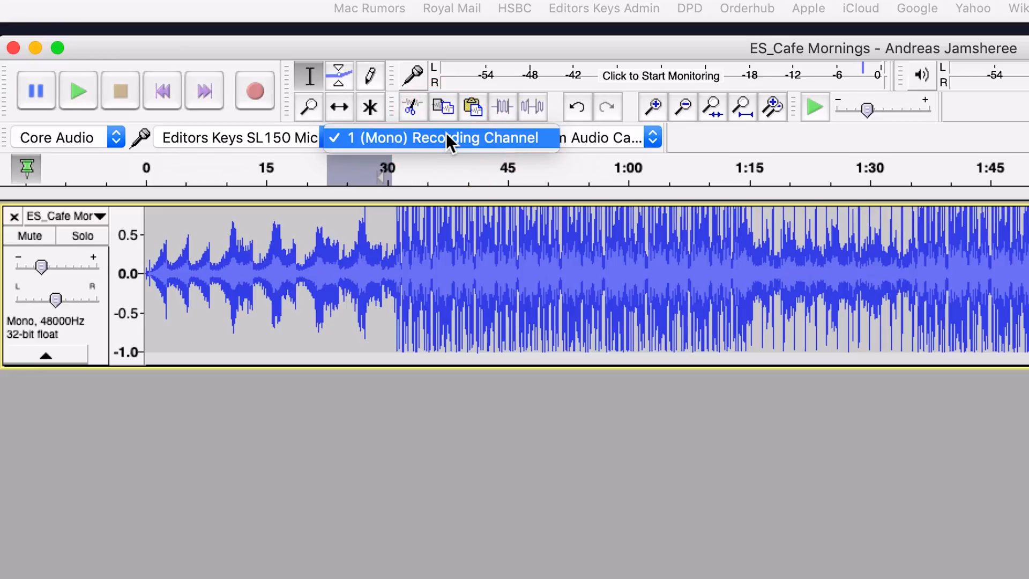
{"action": "mouse_move", "coordinate": [714, 142]}
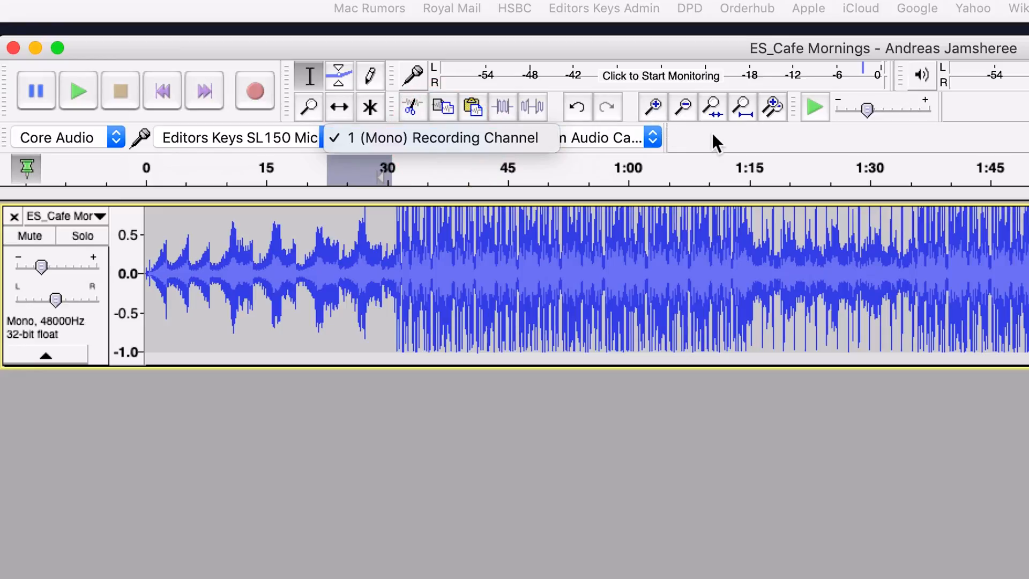
{"action": "left_click", "coordinate": [438, 138]}
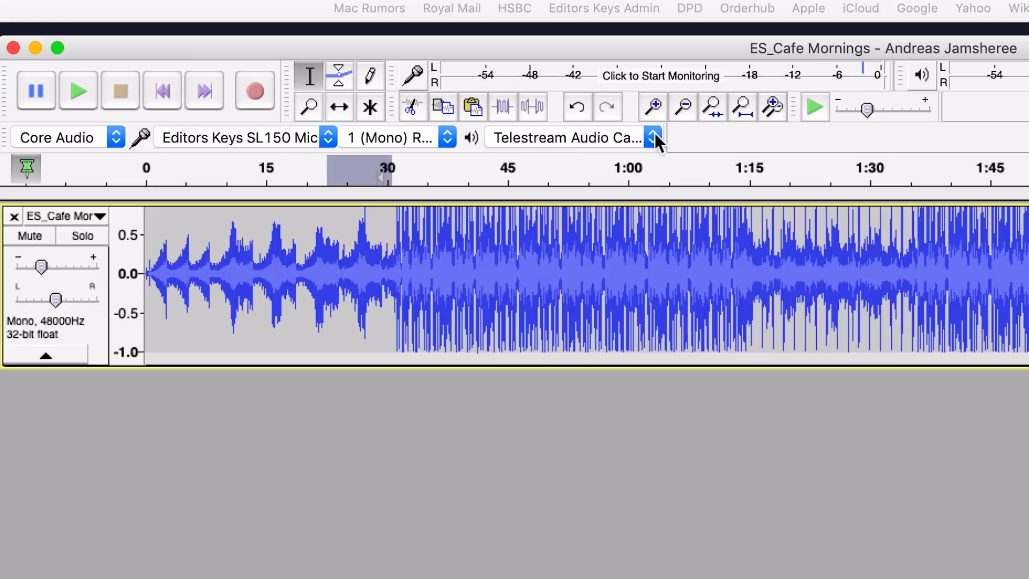
{"action": "left_click", "coordinate": [654, 139]}
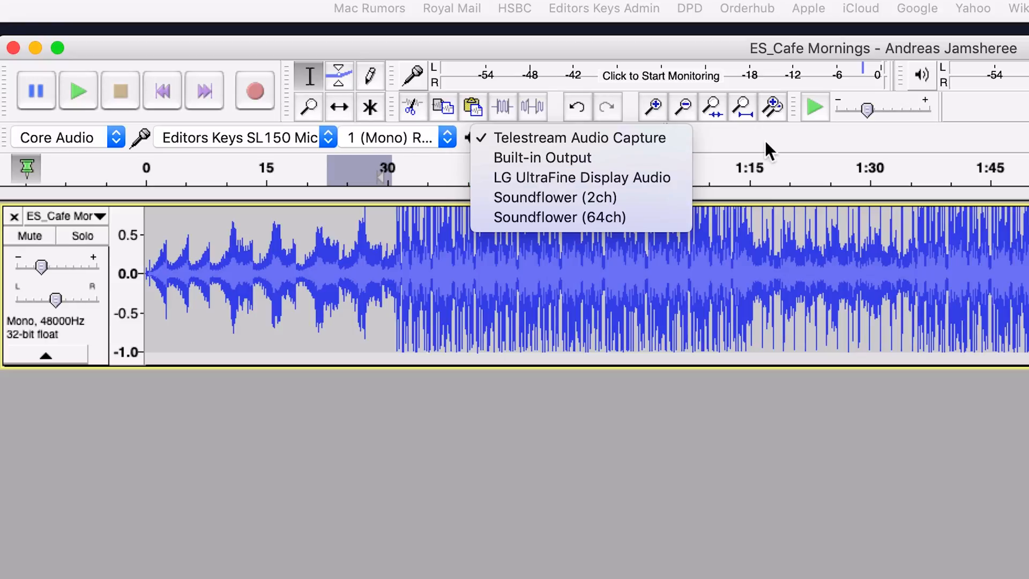
{"action": "left_click", "coordinate": [580, 137]}
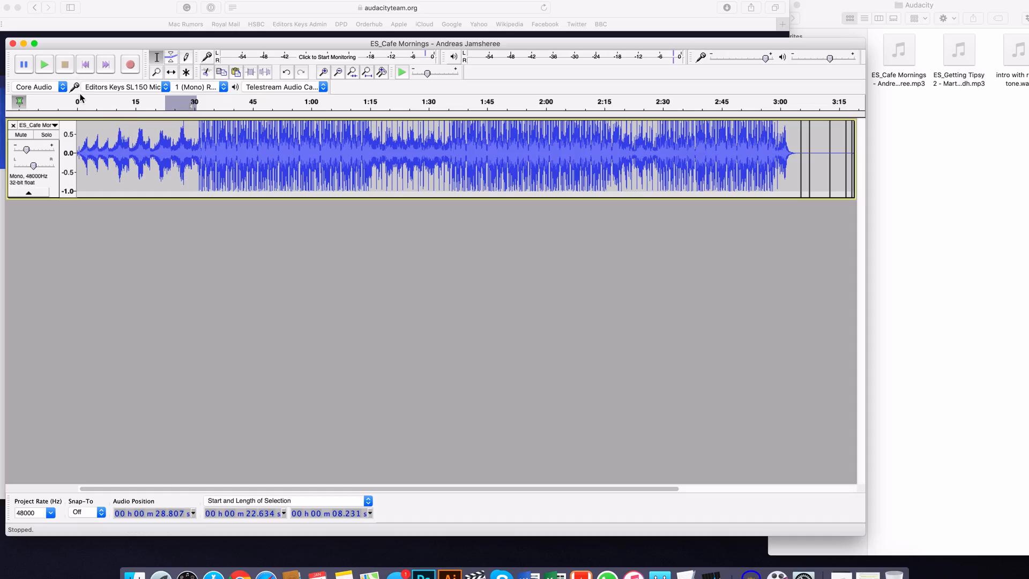
{"action": "mouse_move", "coordinate": [918, 174]}
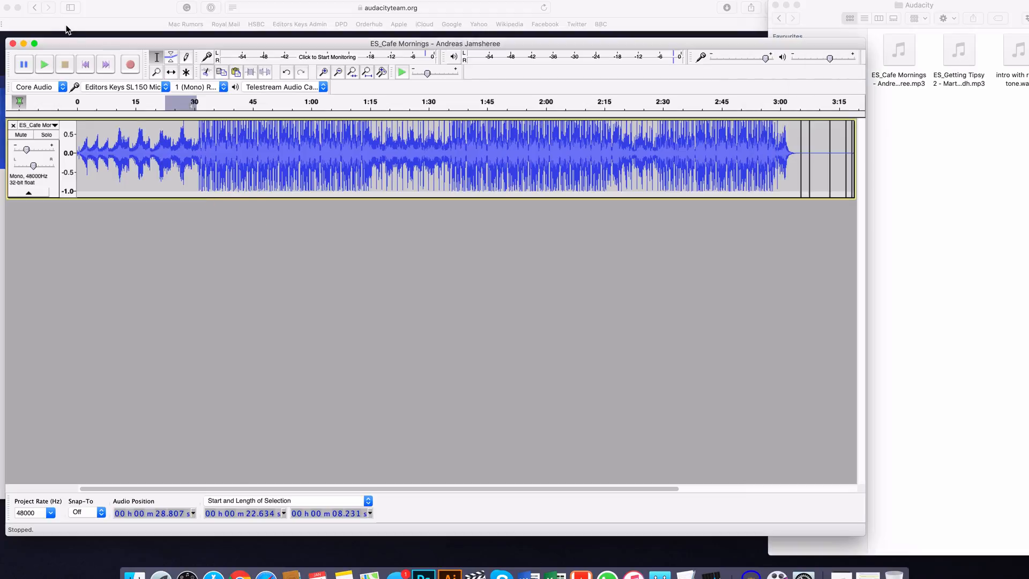
{"action": "left_click", "coordinate": [30, 3]}
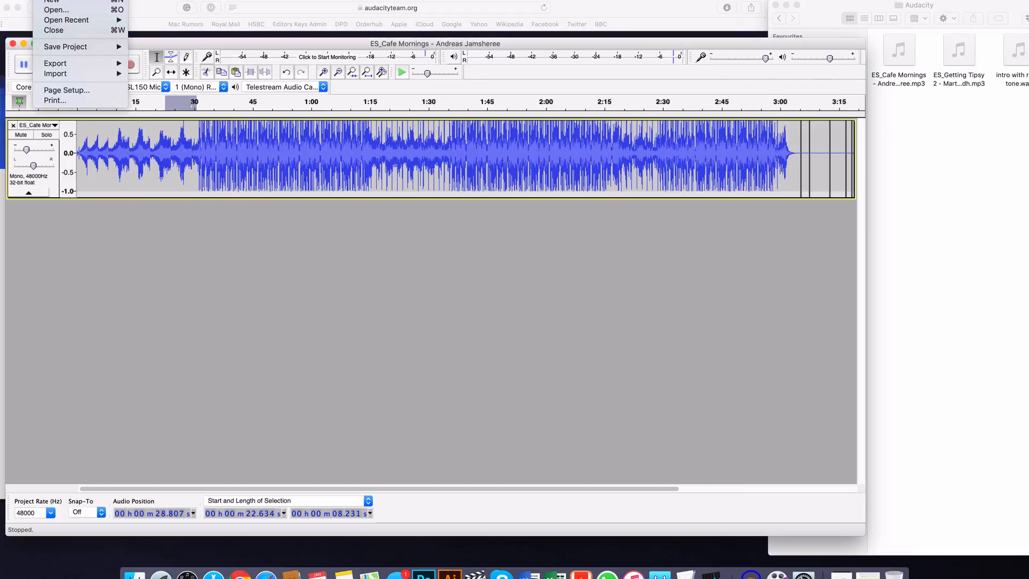
{"action": "left_click", "coordinate": [55, 73]}
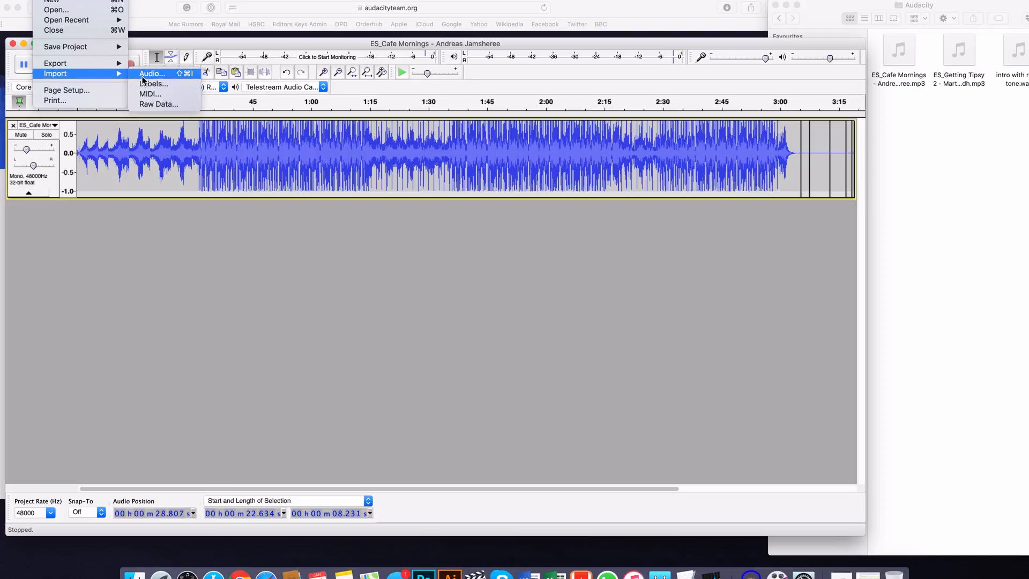
{"action": "mouse_move", "coordinate": [174, 190]}
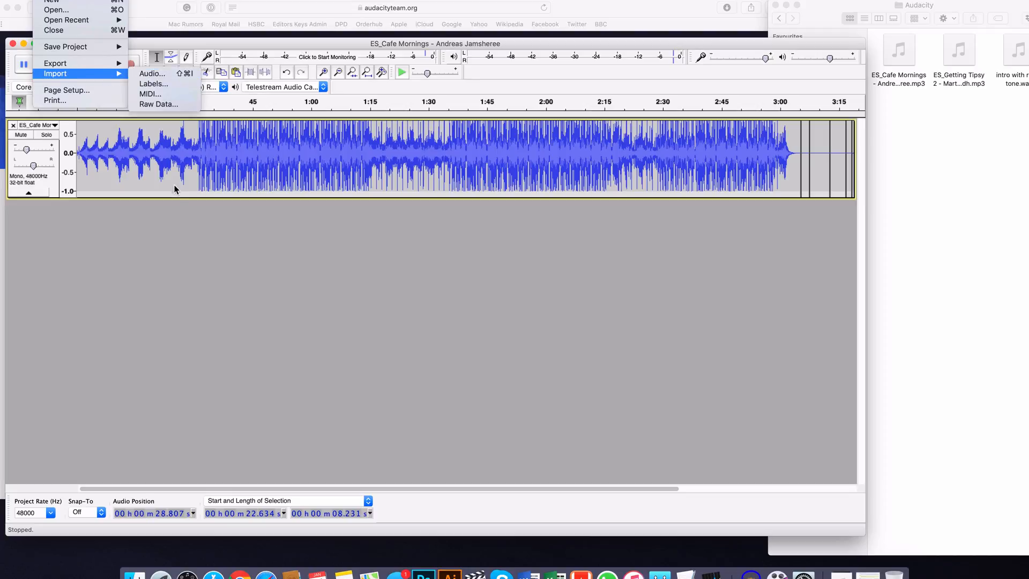
{"action": "left_click", "coordinate": [192, 102]}
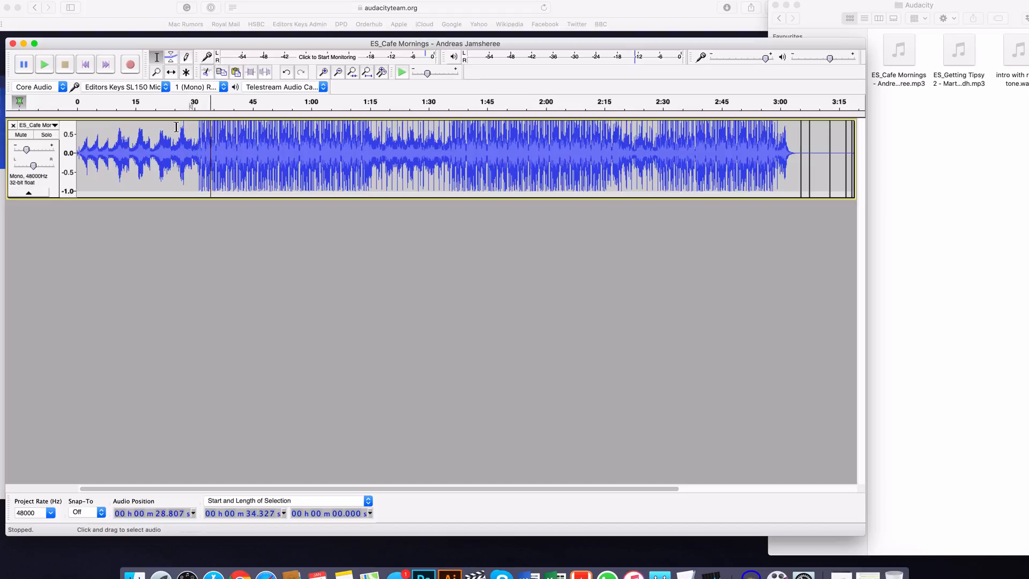
{"action": "left_click", "coordinate": [192, 102]}
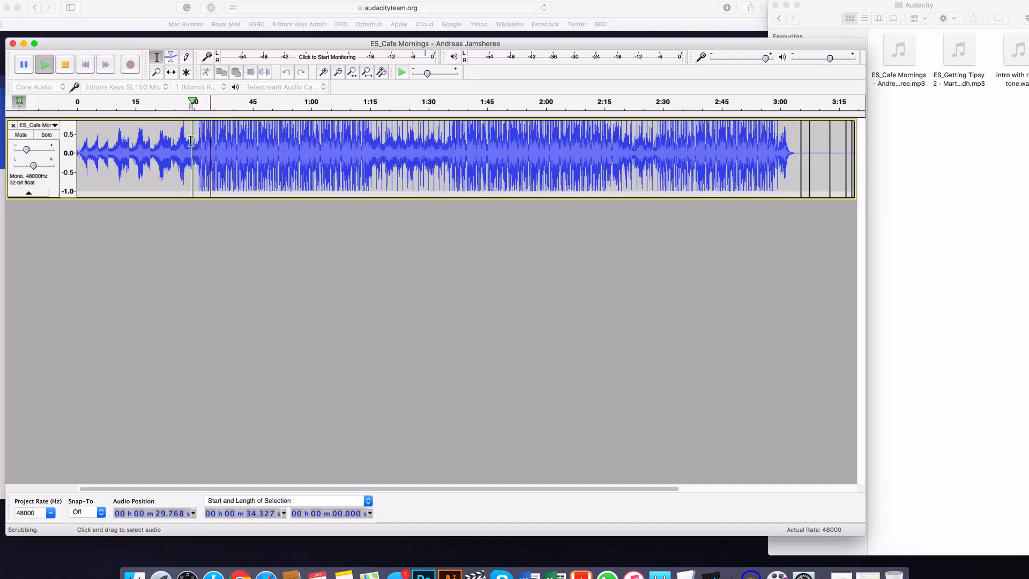
{"action": "left_click", "coordinate": [186, 102]}
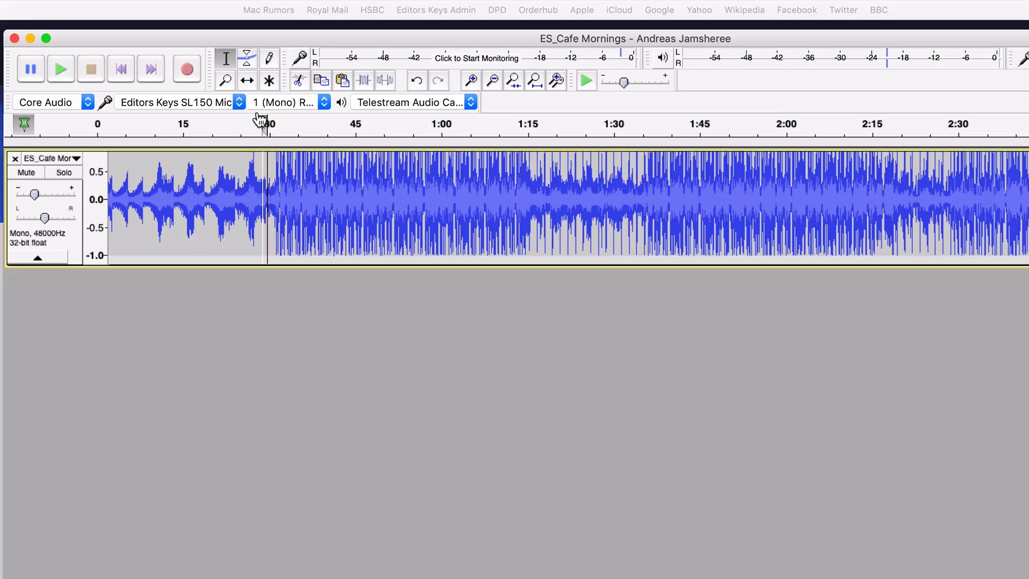
Play the Cafe Mornings track, stop it, then record the voiceover onto a new track
{"action": "left_click", "coordinate": [187, 68]}
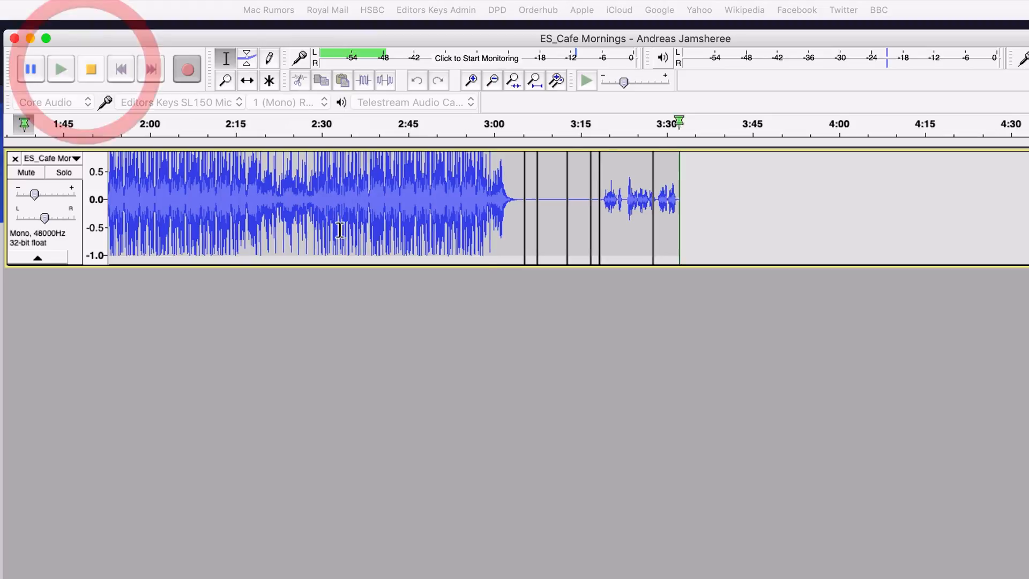
{"action": "left_click", "coordinate": [90, 68]}
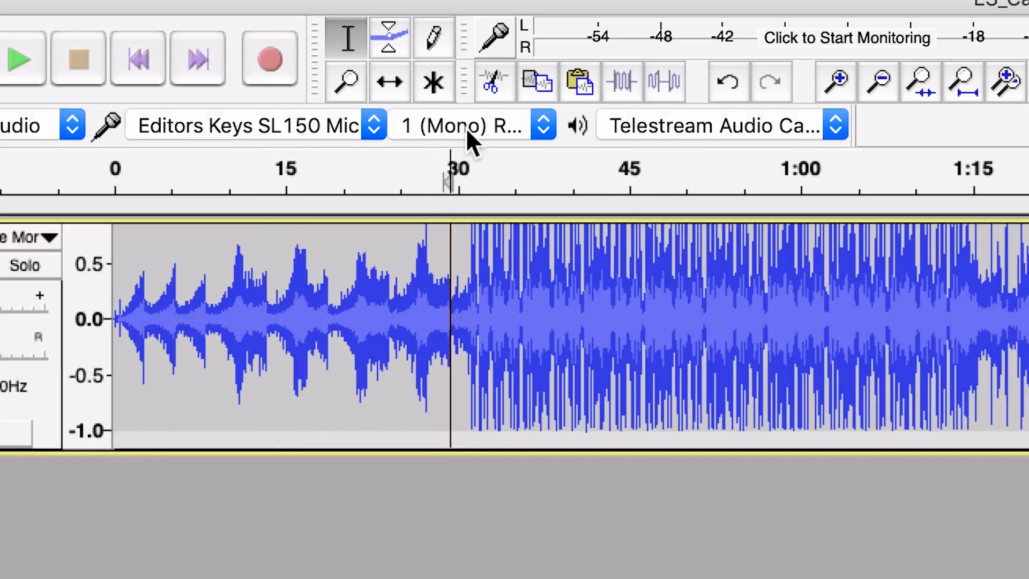
{"action": "left_click", "coordinate": [267, 58]}
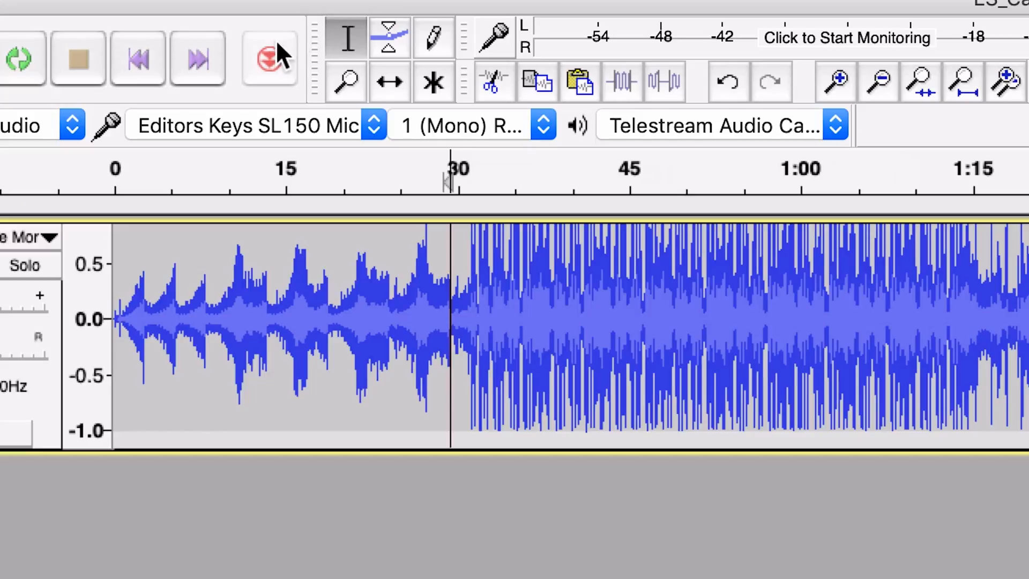
{"action": "mouse_move", "coordinate": [269, 58]}
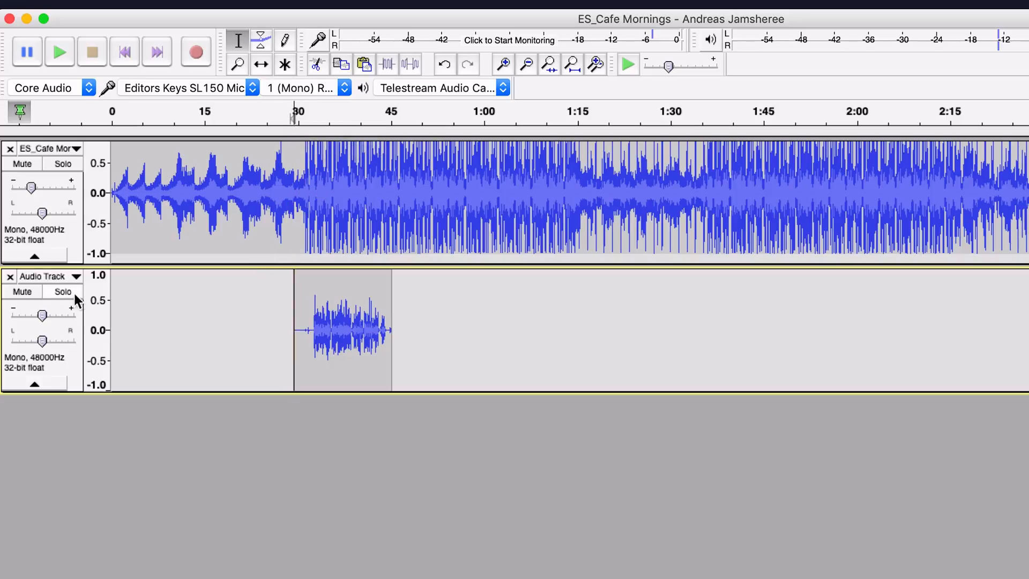
{"action": "left_click", "coordinate": [63, 292]}
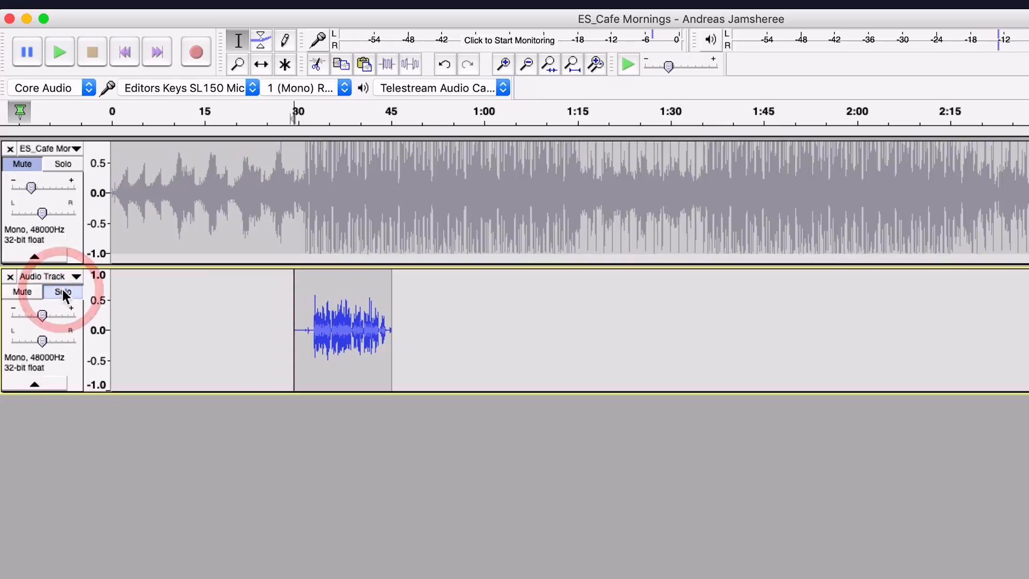
{"action": "left_click", "coordinate": [62, 292]}
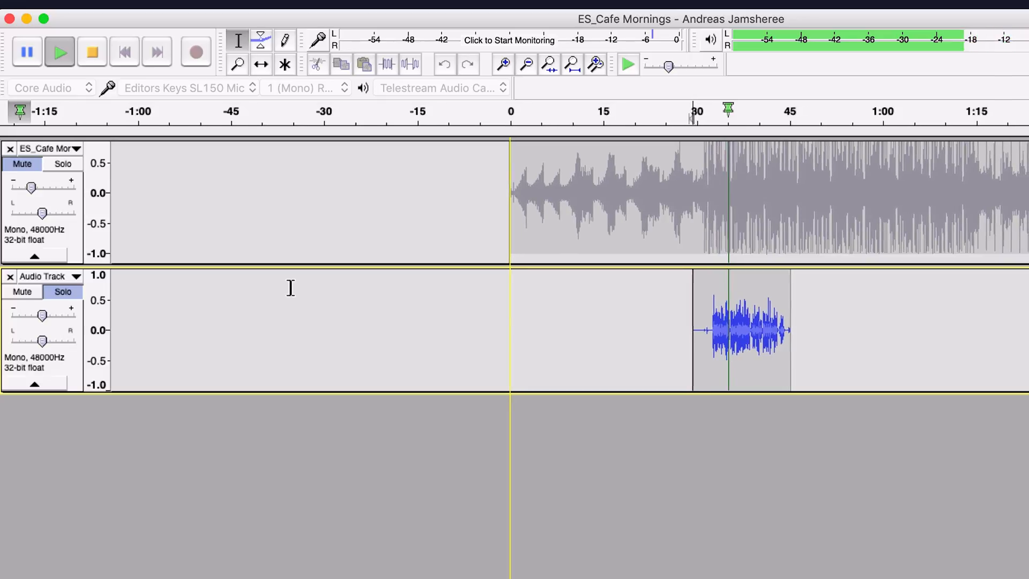
{"action": "scroll", "scroll_direction": "right", "scroll_amount": 3}
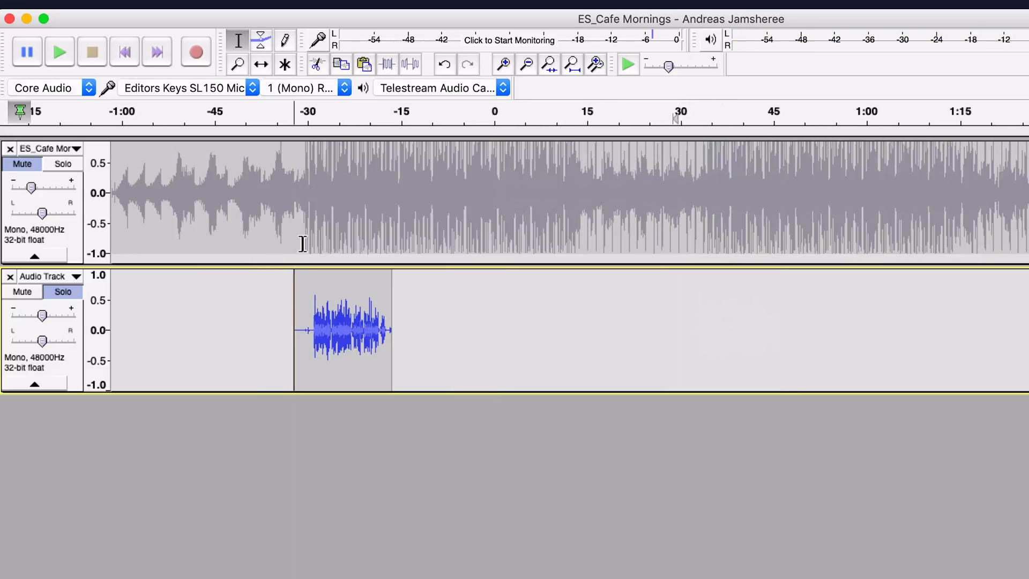
{"action": "mouse_move", "coordinate": [63, 291]}
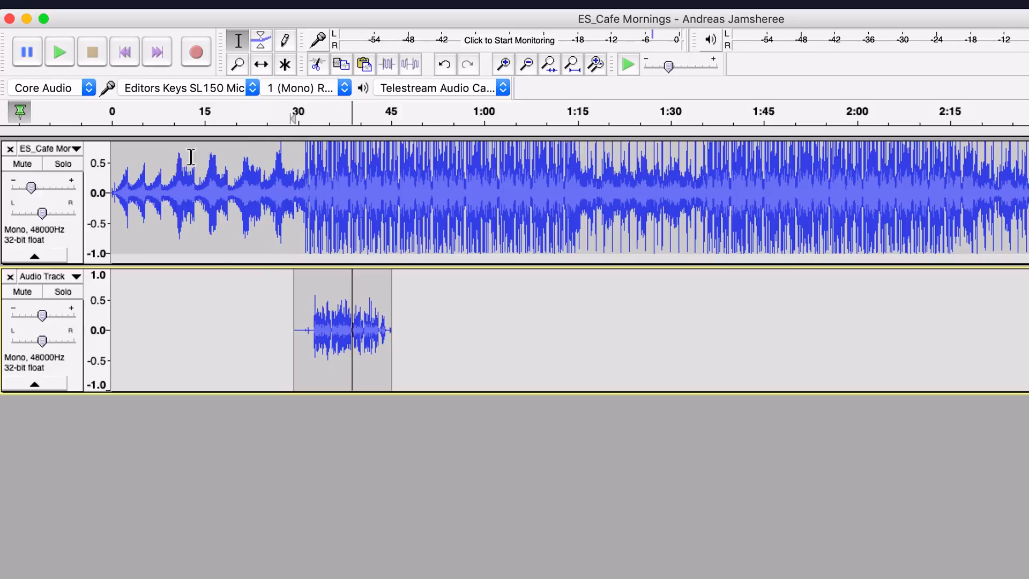
{"action": "mouse_move", "coordinate": [297, 336]}
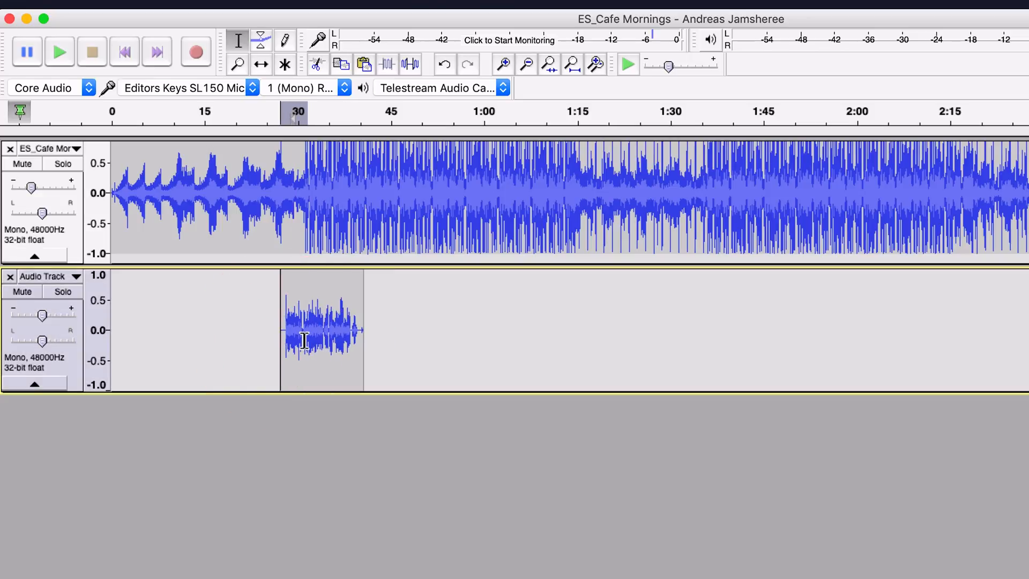
Silence the quiet lead-in of the voice clip so speech starts near 30 seconds
{"action": "left_click", "coordinate": [172, 111]}
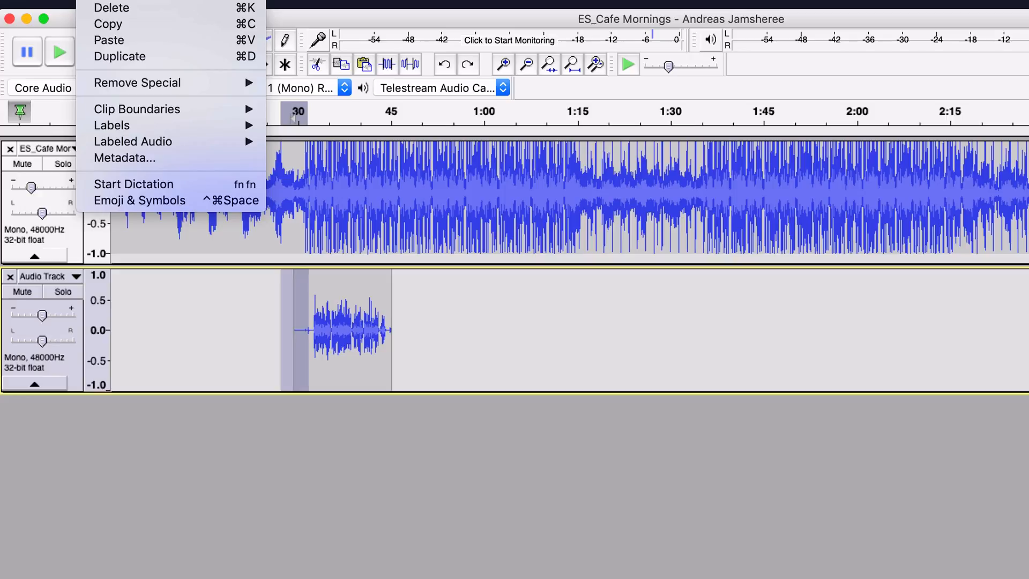
{"action": "mouse_move", "coordinate": [137, 82]}
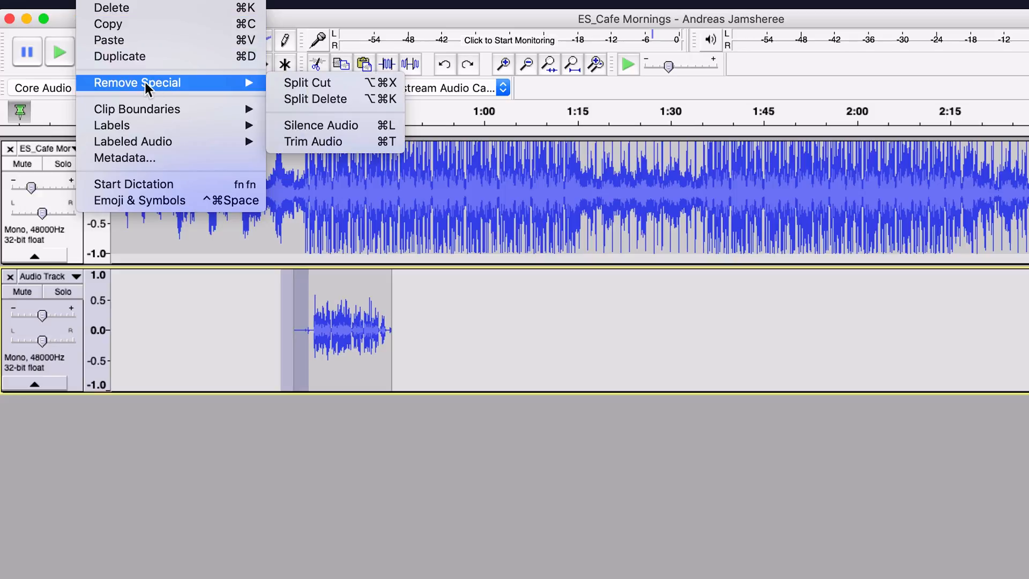
{"action": "mouse_move", "coordinate": [307, 82]}
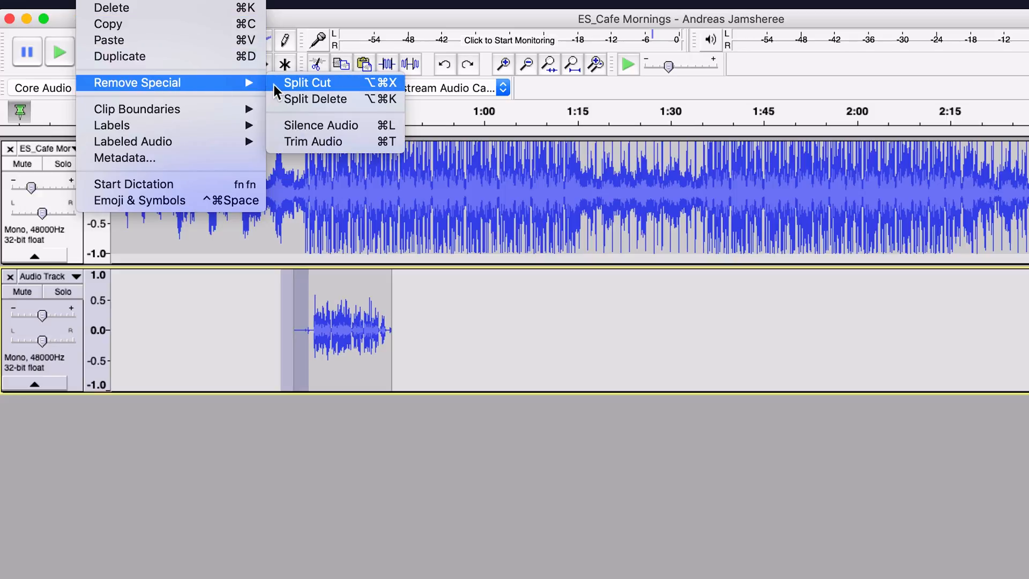
{"action": "mouse_move", "coordinate": [320, 126]}
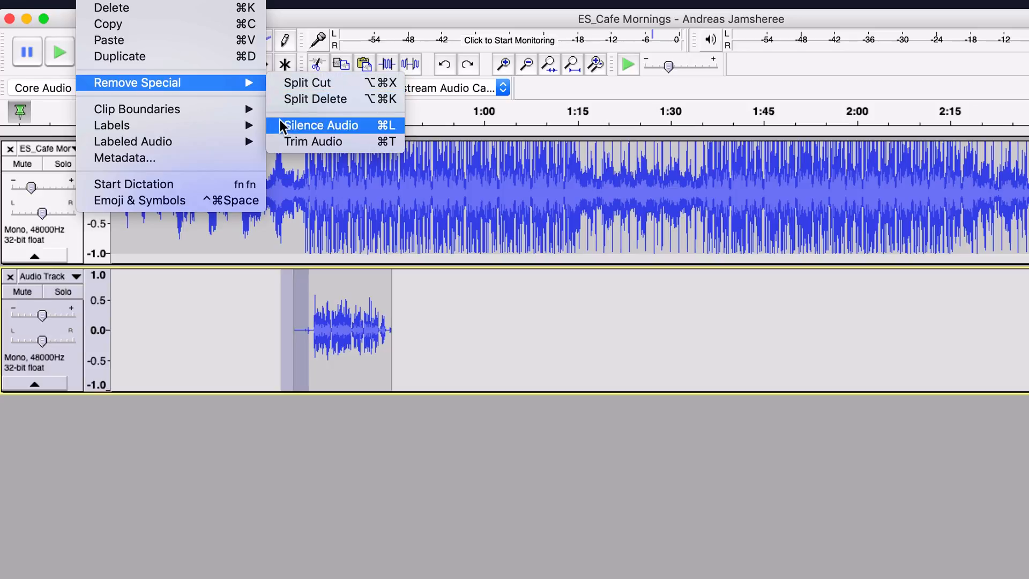
{"action": "left_click", "coordinate": [320, 125]}
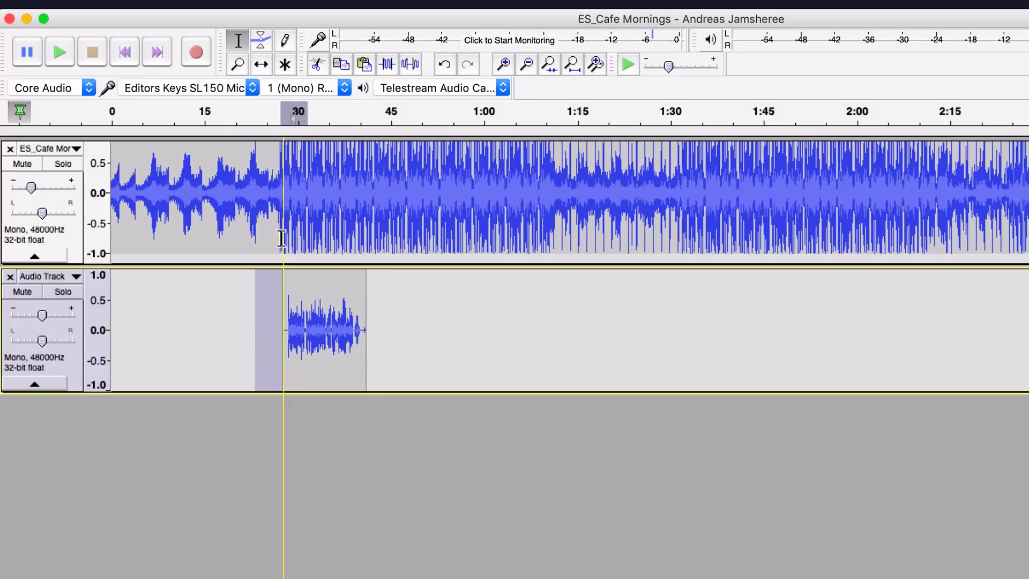
{"action": "left_click", "coordinate": [59, 52]}
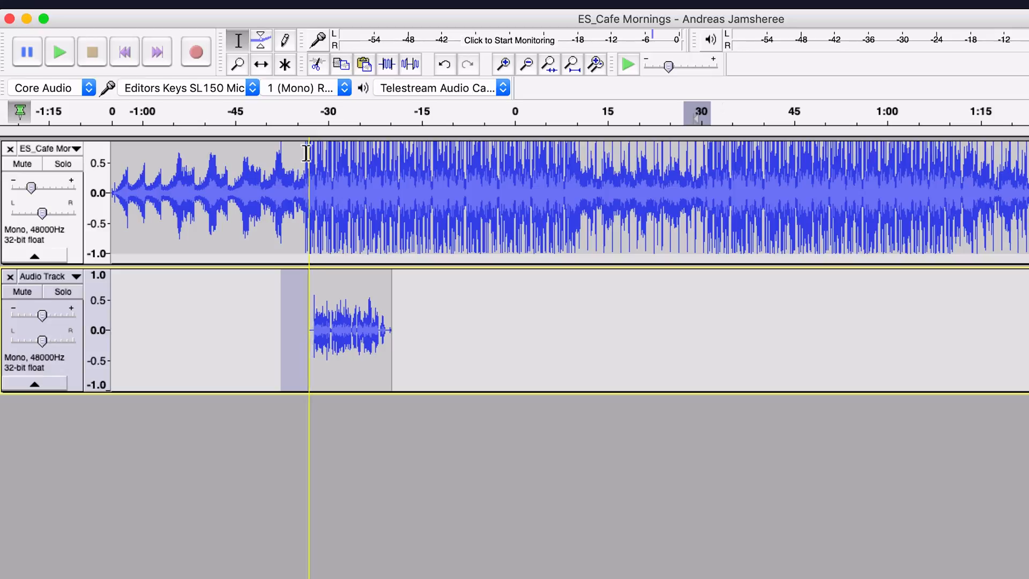
Lower the Cafe Mornings track's gain so it sits below the voice level
{"action": "left_click_drag", "start_coordinate": [31, 188], "coordinate": [41, 188]}
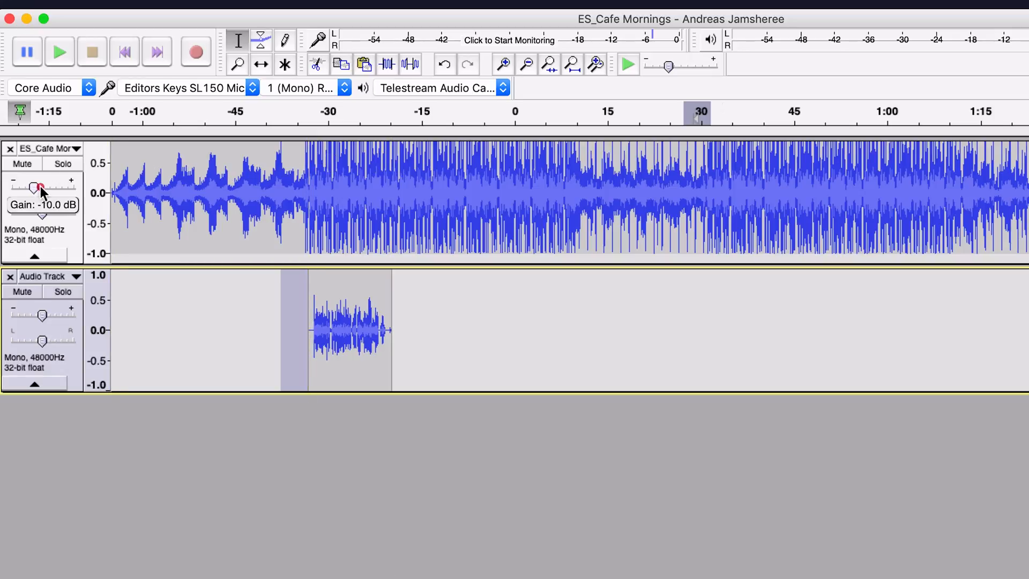
{"action": "left_click_drag", "start_coordinate": [36, 188], "coordinate": [45, 187]}
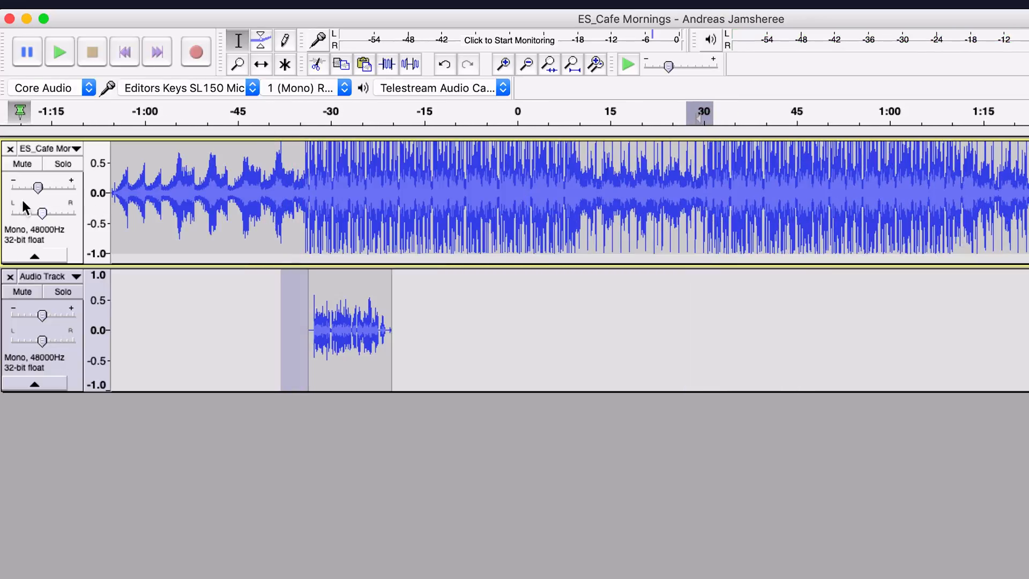
{"action": "left_click_drag", "start_coordinate": [42, 188], "coordinate": [31, 188]}
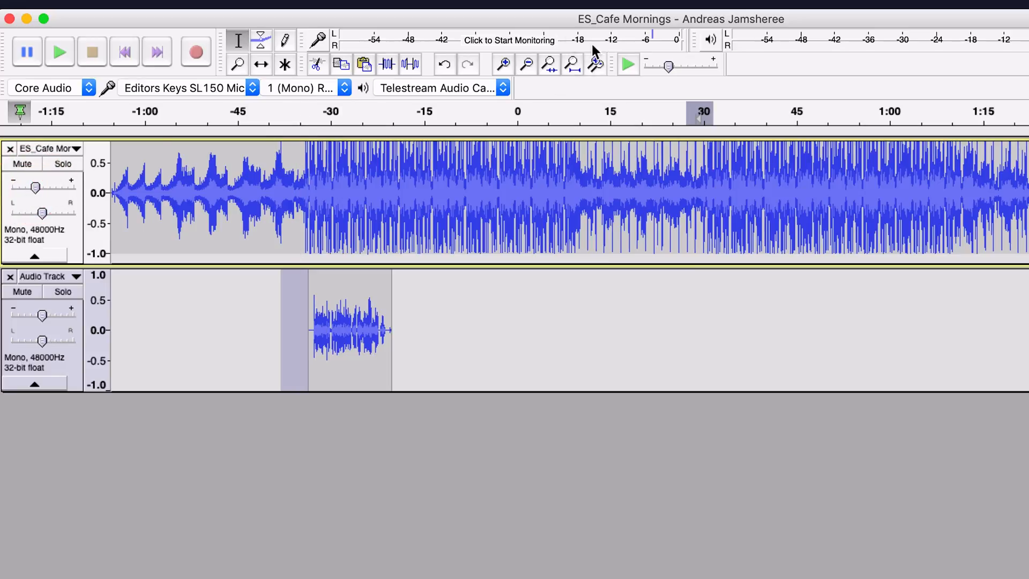
{"action": "mouse_move", "coordinate": [420, 45]}
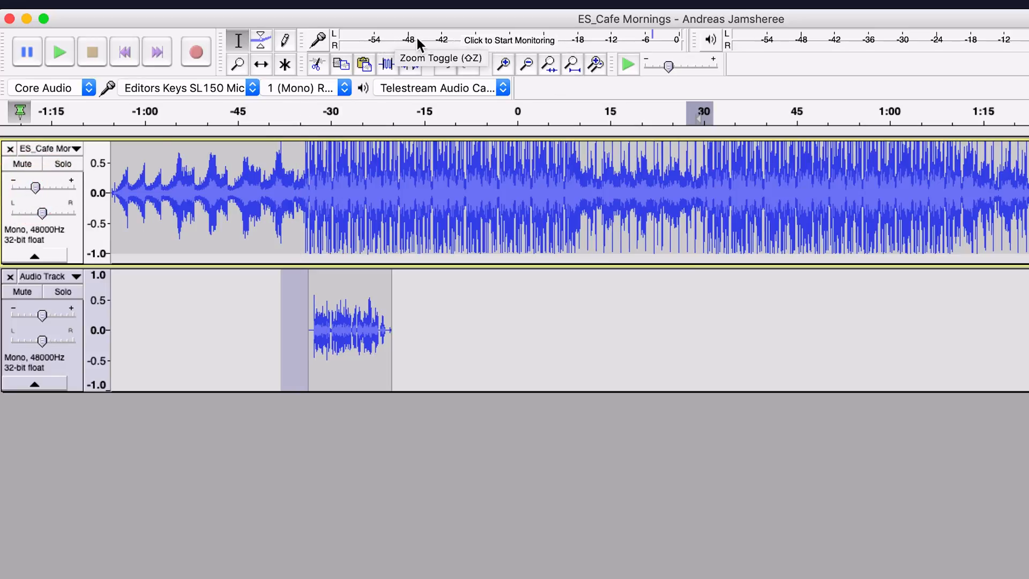
{"action": "mouse_move", "coordinate": [642, 45]}
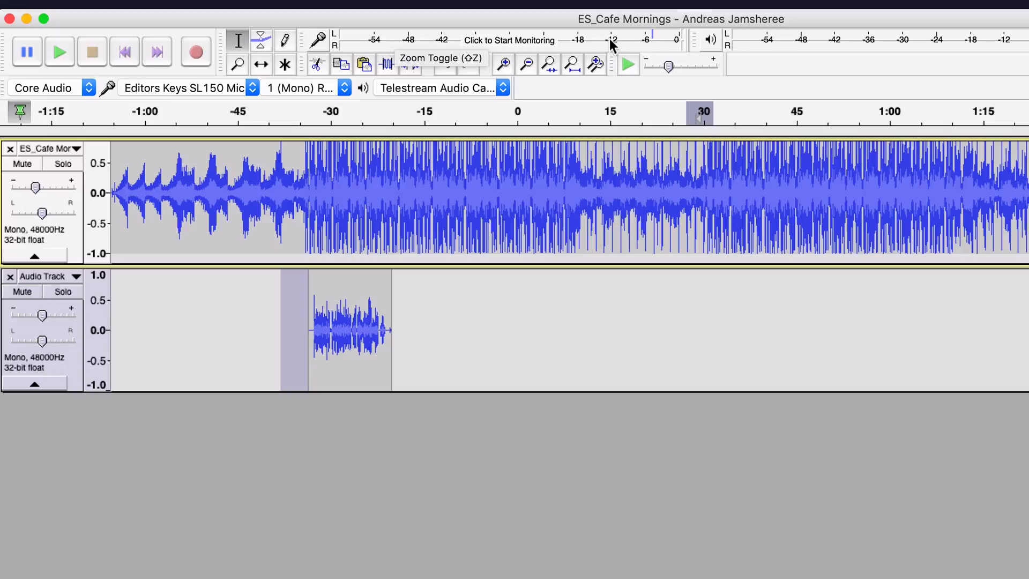
{"action": "mouse_move", "coordinate": [624, 50]}
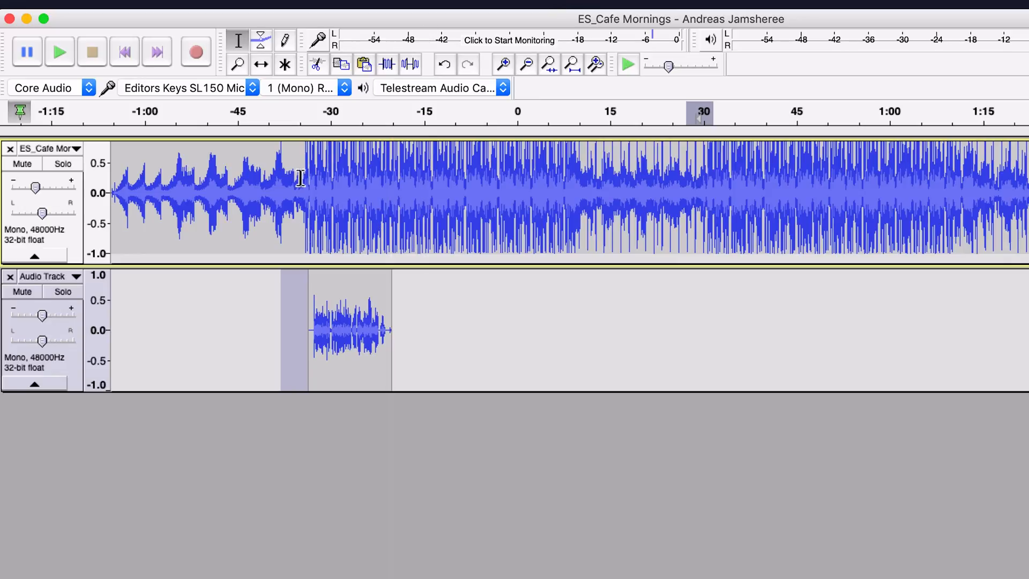
{"action": "mouse_move", "coordinate": [341, 65]}
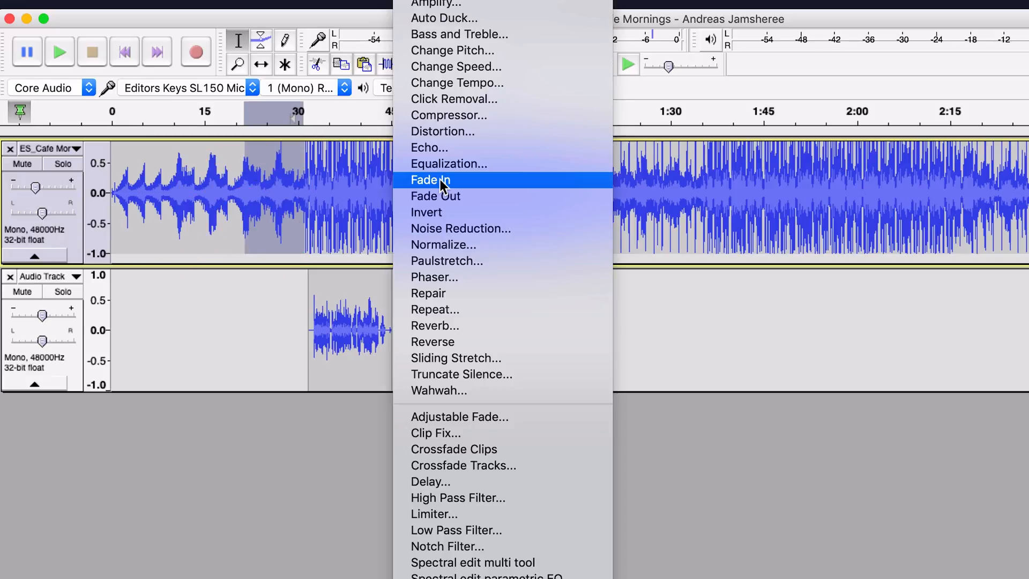
Fade in the music leading up to the 30-second mark and clear the selection
{"action": "left_click", "coordinate": [431, 179]}
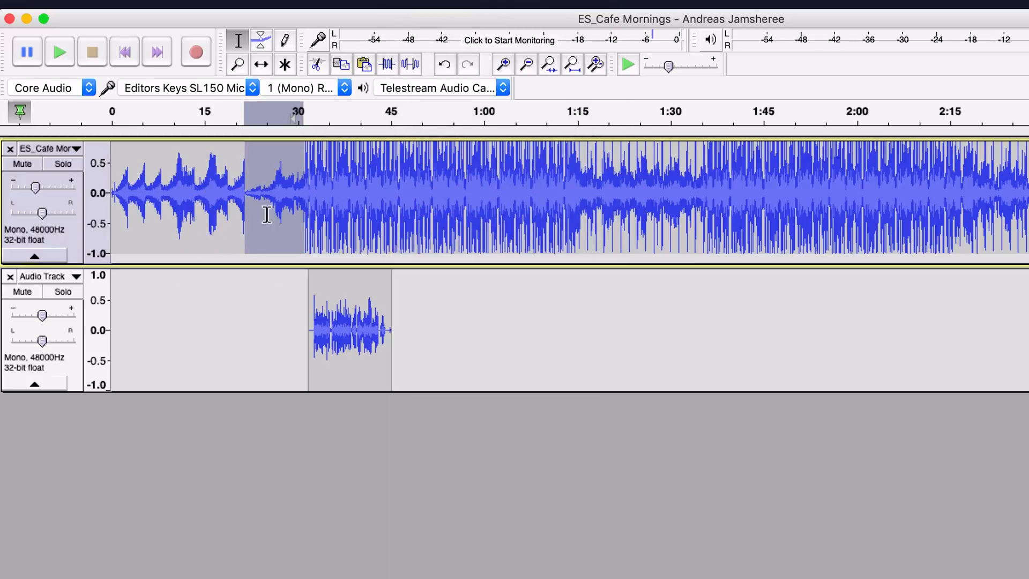
{"action": "left_click", "coordinate": [253, 197]}
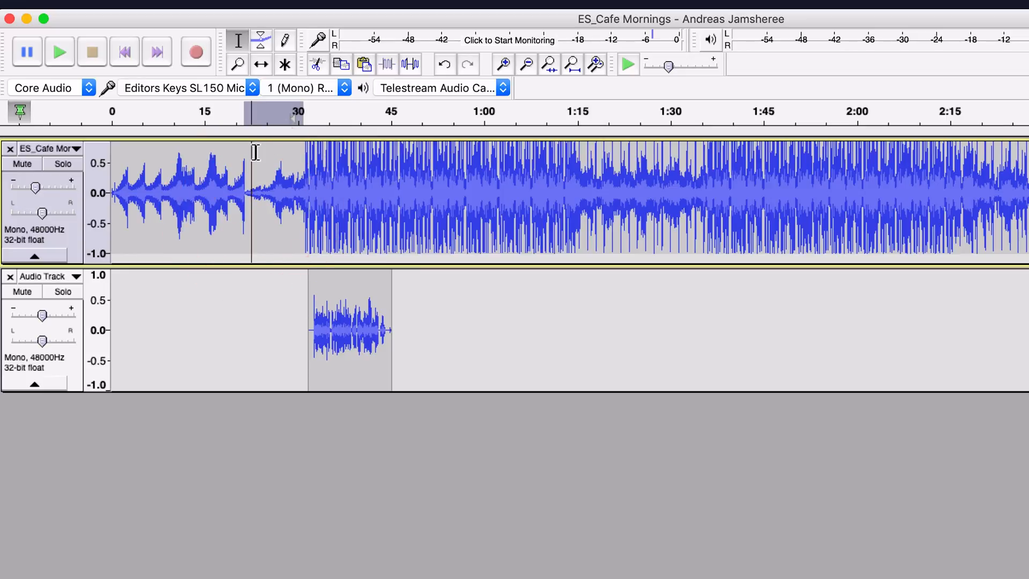
{"action": "left_click", "coordinate": [58, 51]}
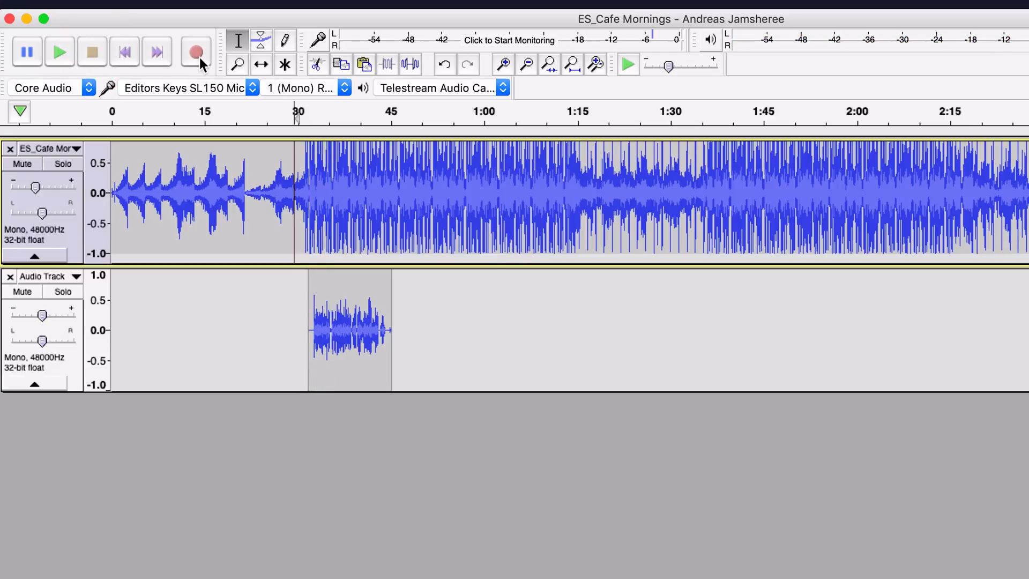
{"action": "mouse_move", "coordinate": [195, 51]}
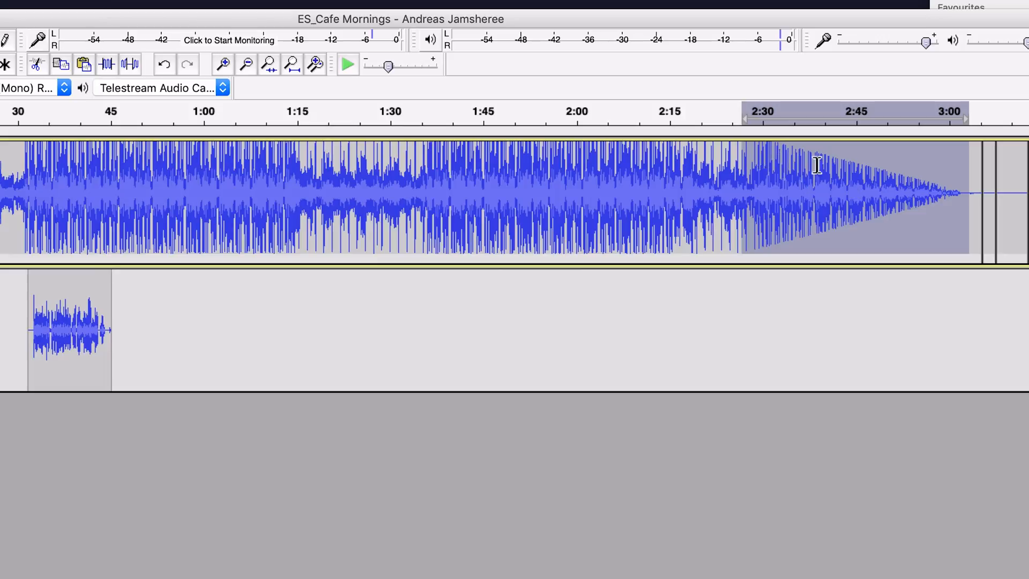
{"action": "mouse_move", "coordinate": [911, 188]}
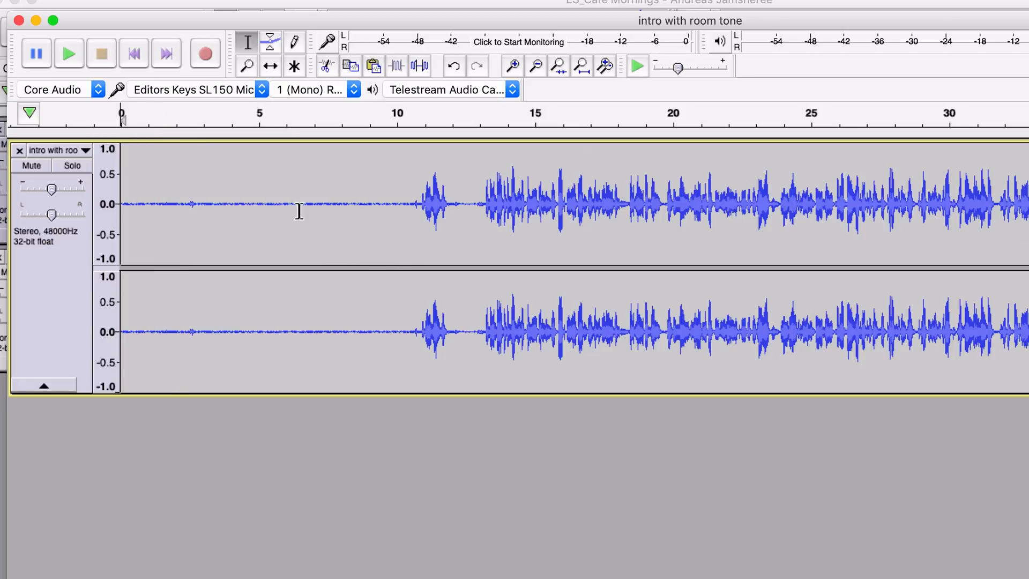
{"action": "mouse_move", "coordinate": [379, 231]}
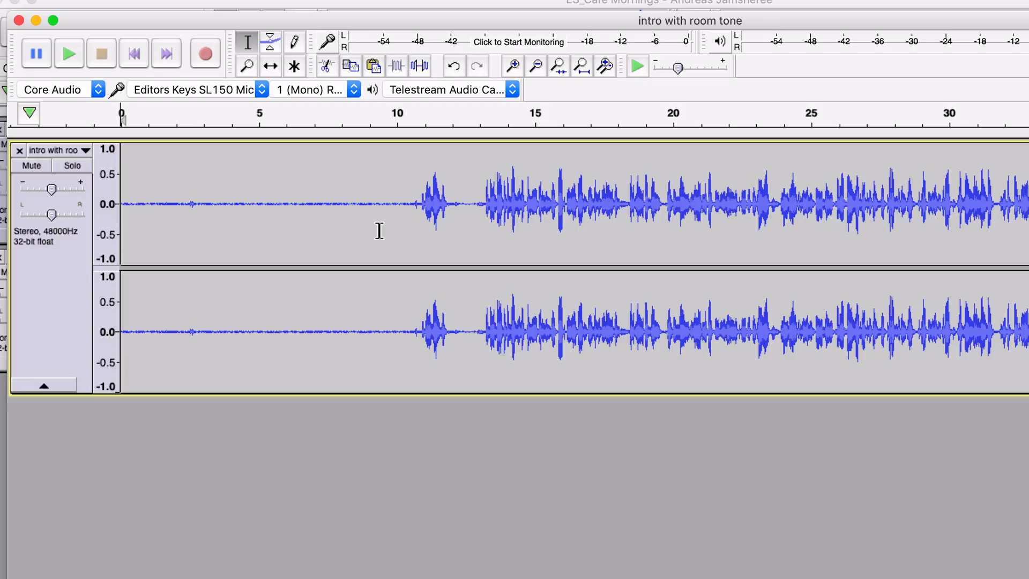
Bring the 'intro with room tone' stereo recording into its own project window
{"action": "left_click", "coordinate": [396, 213]}
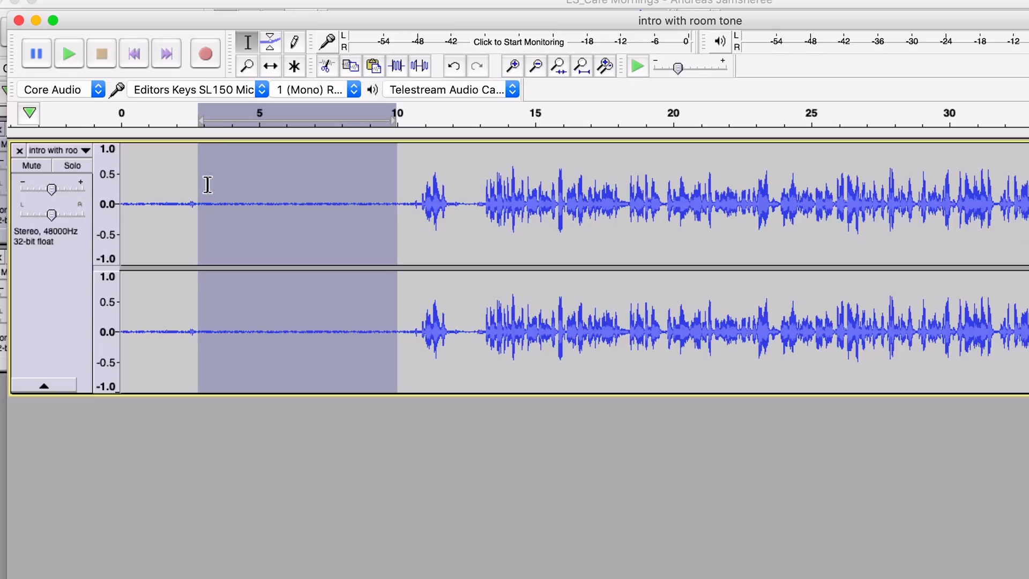
{"action": "mouse_move", "coordinate": [364, 195]}
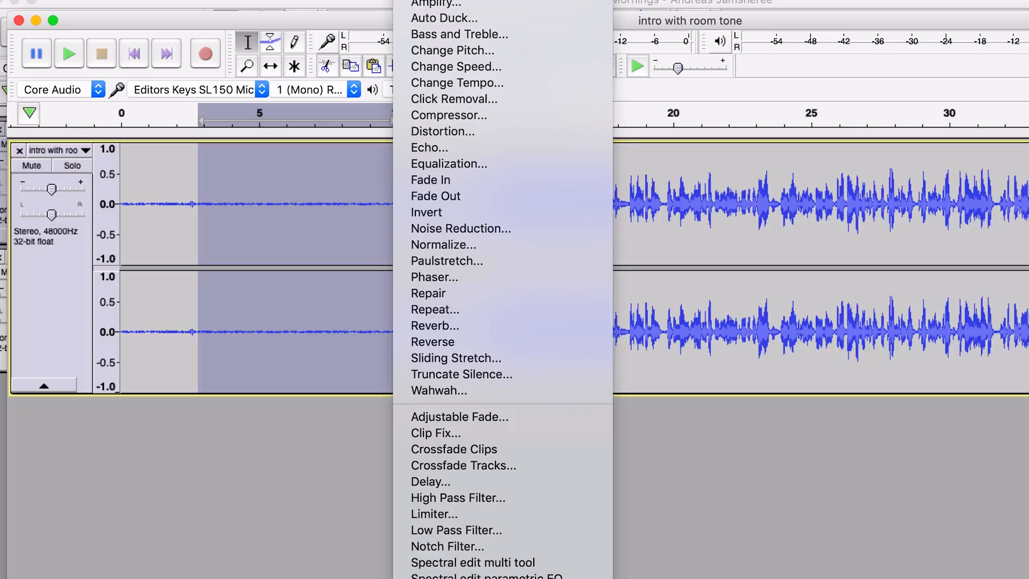
{"action": "mouse_move", "coordinate": [449, 147]}
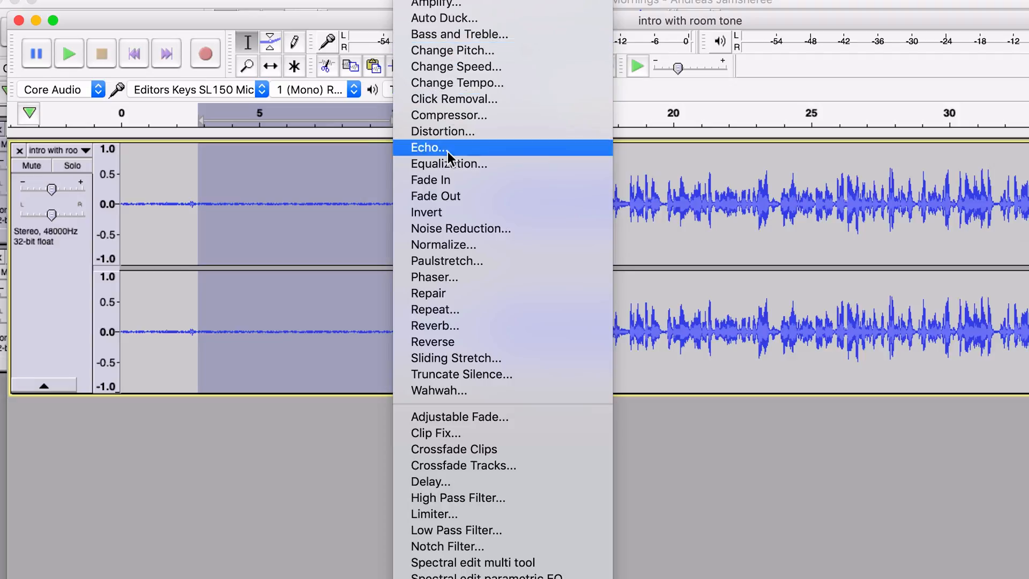
{"action": "mouse_move", "coordinate": [468, 239]}
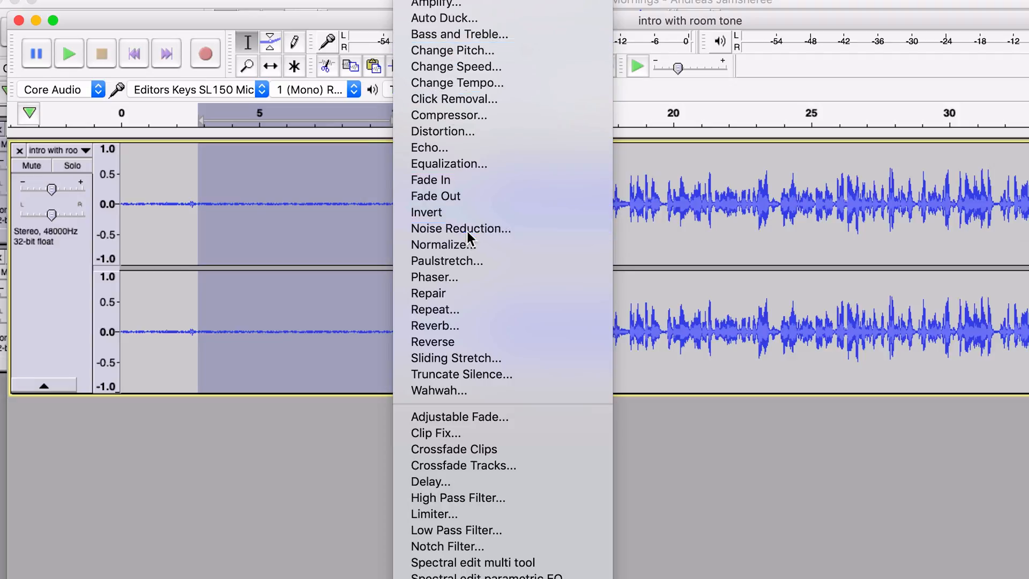
Sample the room tone as a noise profile, then apply Noise Reduction to the whole intro clip
{"action": "left_click", "coordinate": [460, 228]}
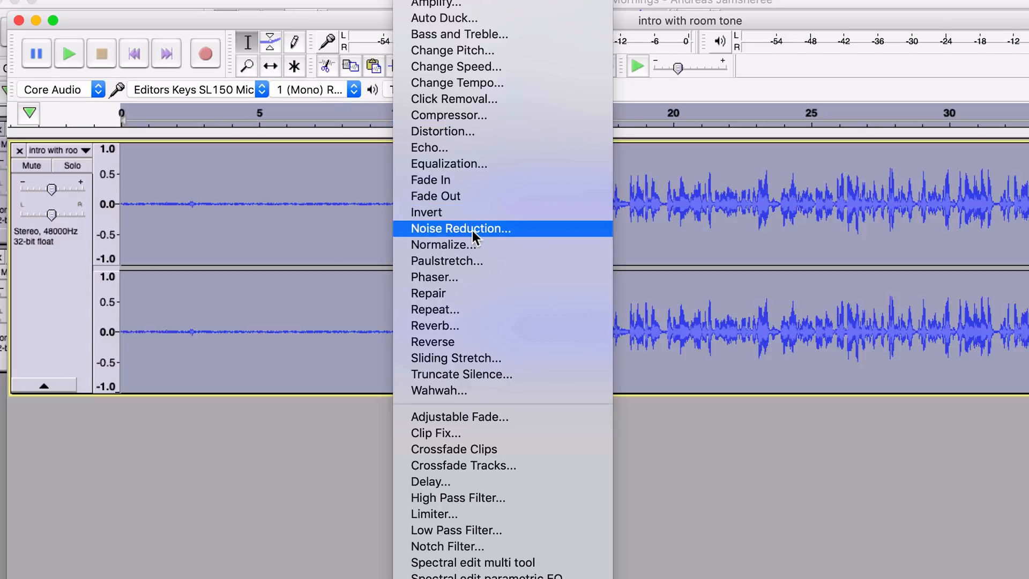
{"action": "left_click", "coordinate": [460, 229]}
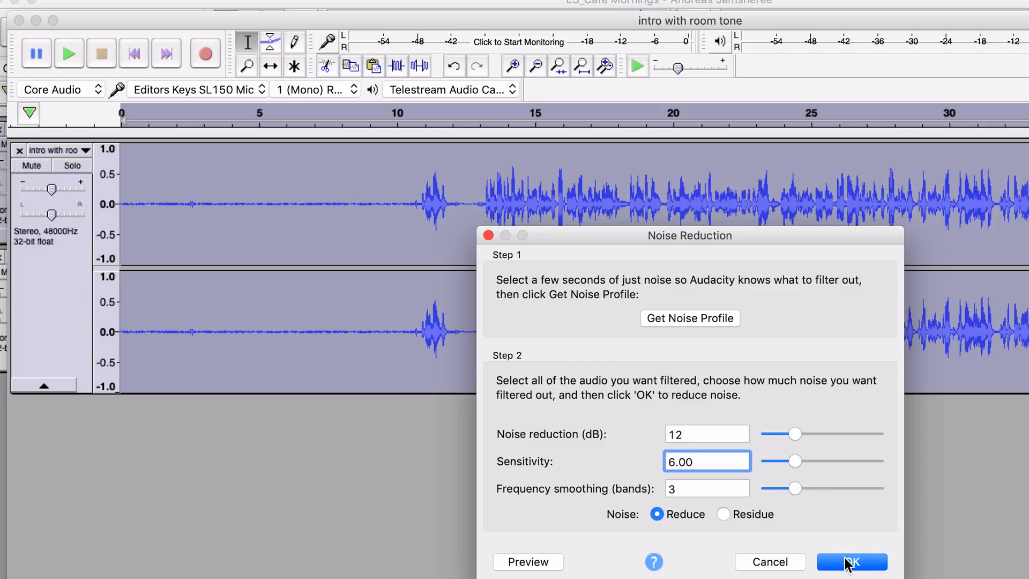
{"action": "left_click", "coordinate": [850, 562]}
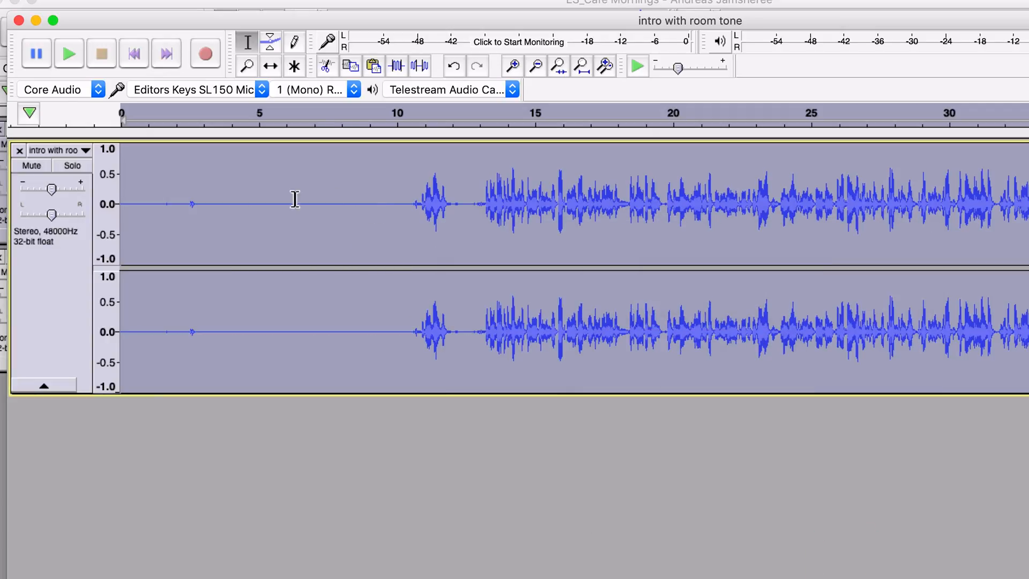
Check playback, delete the silent lead-in before the speech, and return the playhead to the start
{"action": "left_click", "coordinate": [267, 135]}
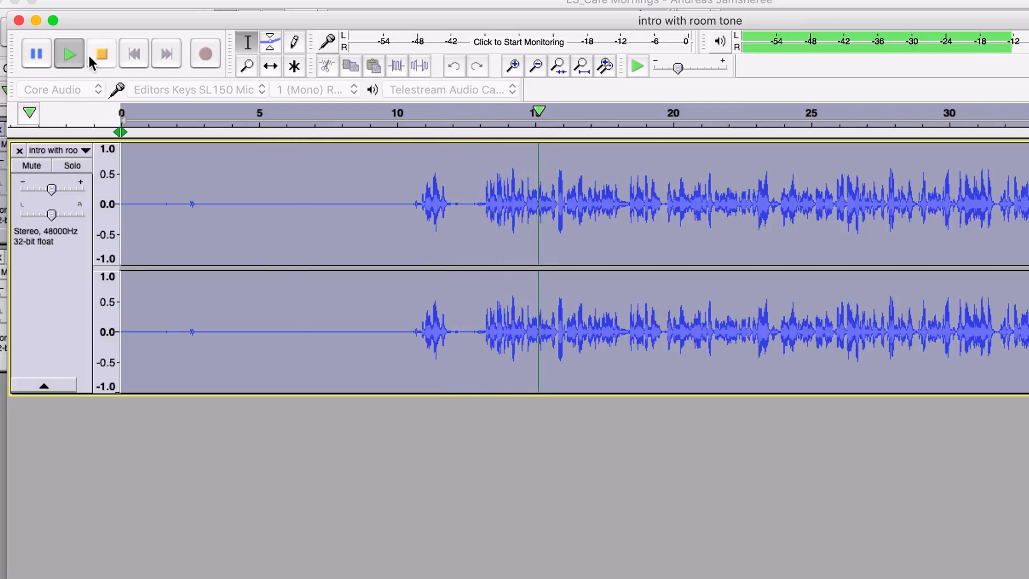
{"action": "left_click", "coordinate": [100, 54]}
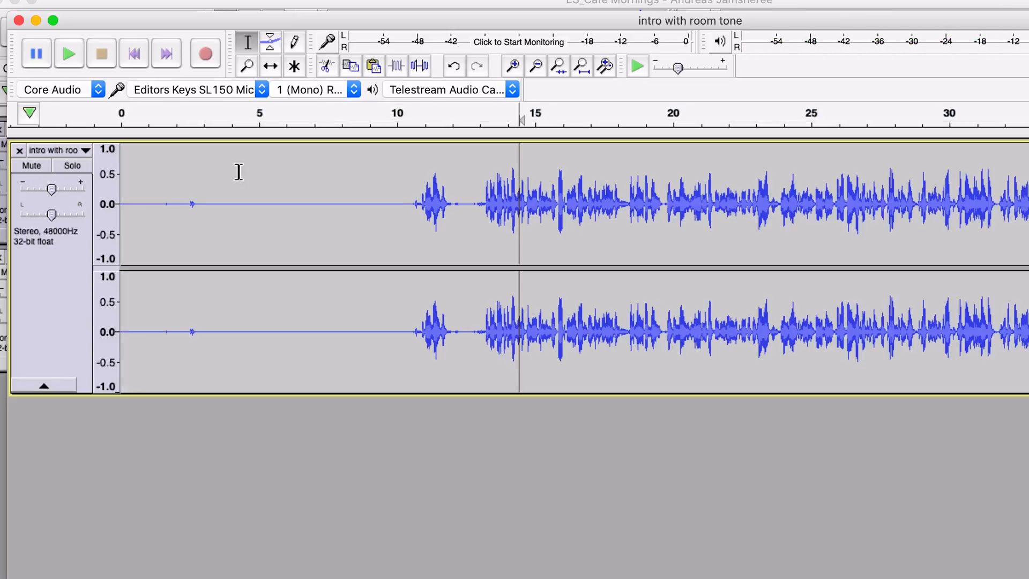
{"action": "mouse_move", "coordinate": [469, 209]}
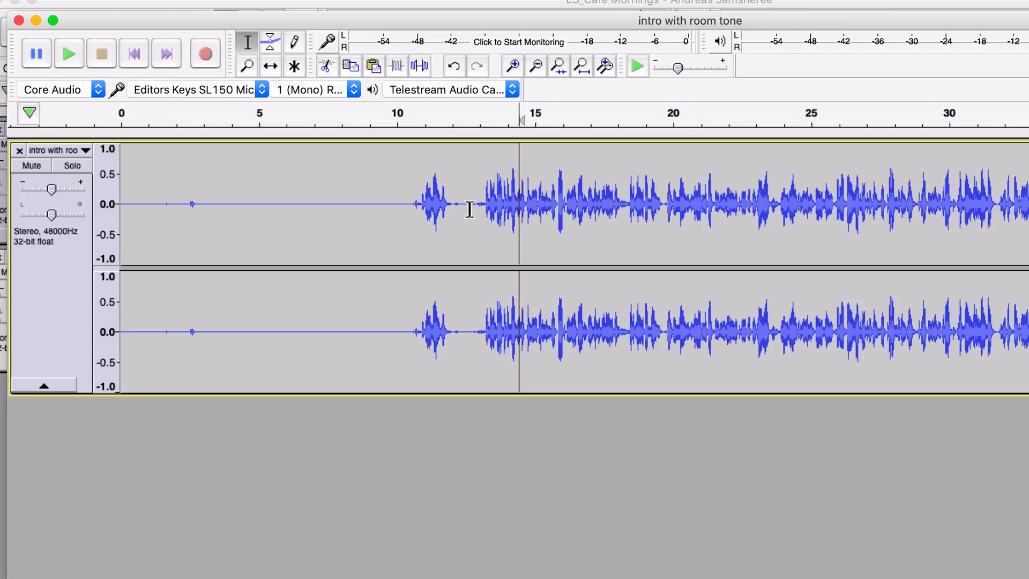
{"action": "left_click_drag", "start_coordinate": [121, 203], "coordinate": [469, 203]}
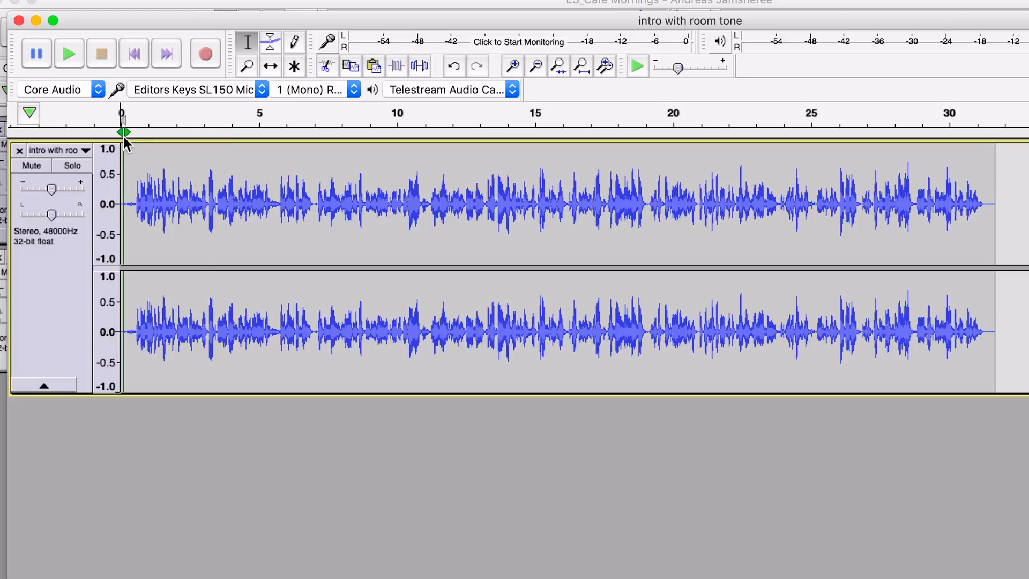
{"action": "mouse_move", "coordinate": [125, 135]}
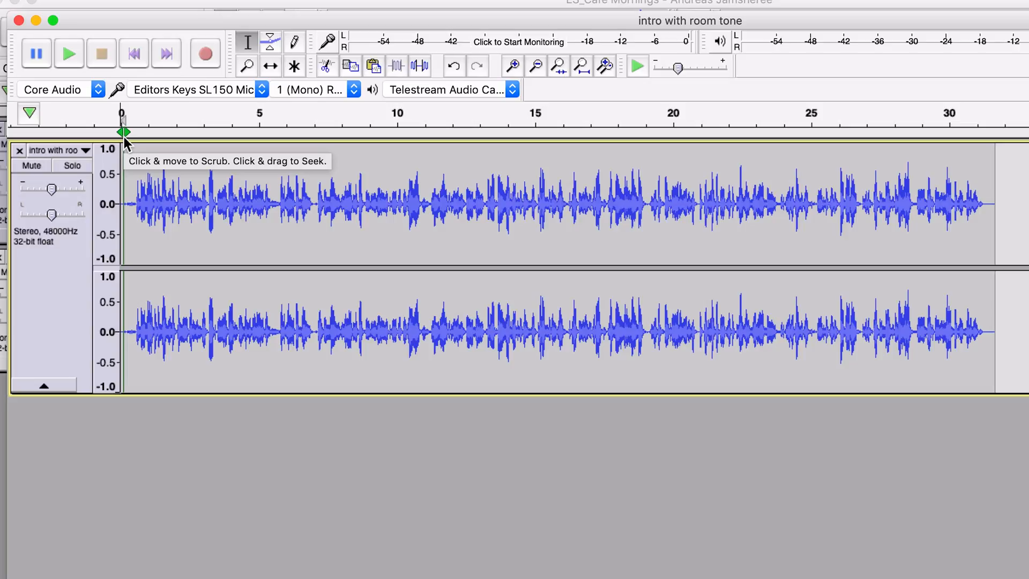
{"action": "left_click", "coordinate": [69, 54]}
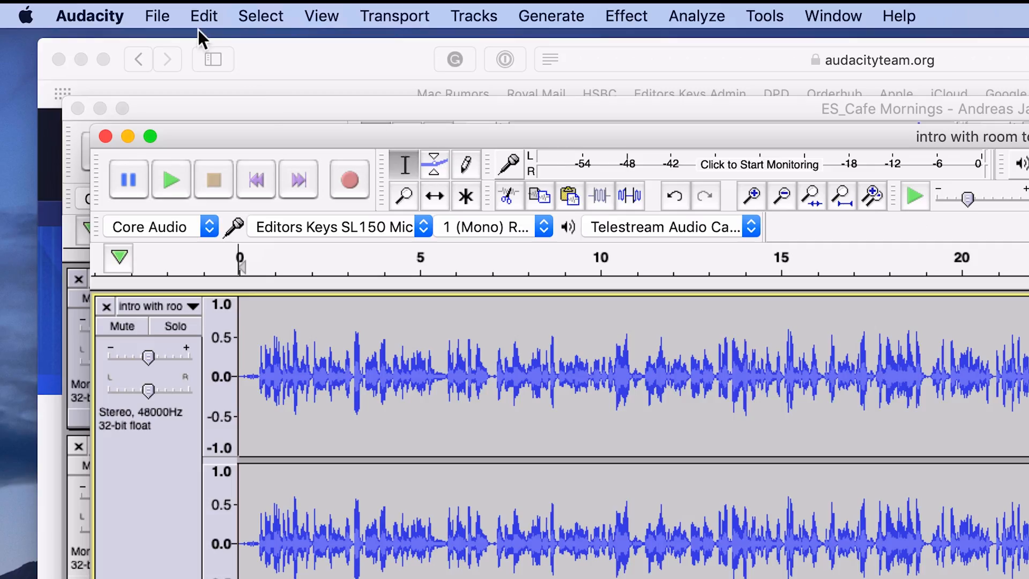
{"action": "left_click", "coordinate": [156, 16]}
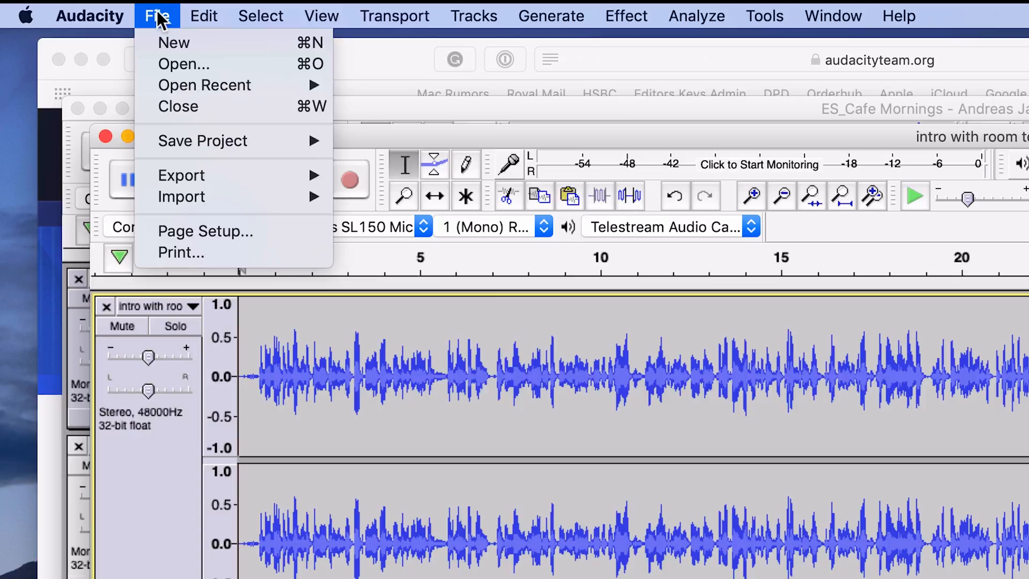
{"action": "mouse_move", "coordinate": [181, 175]}
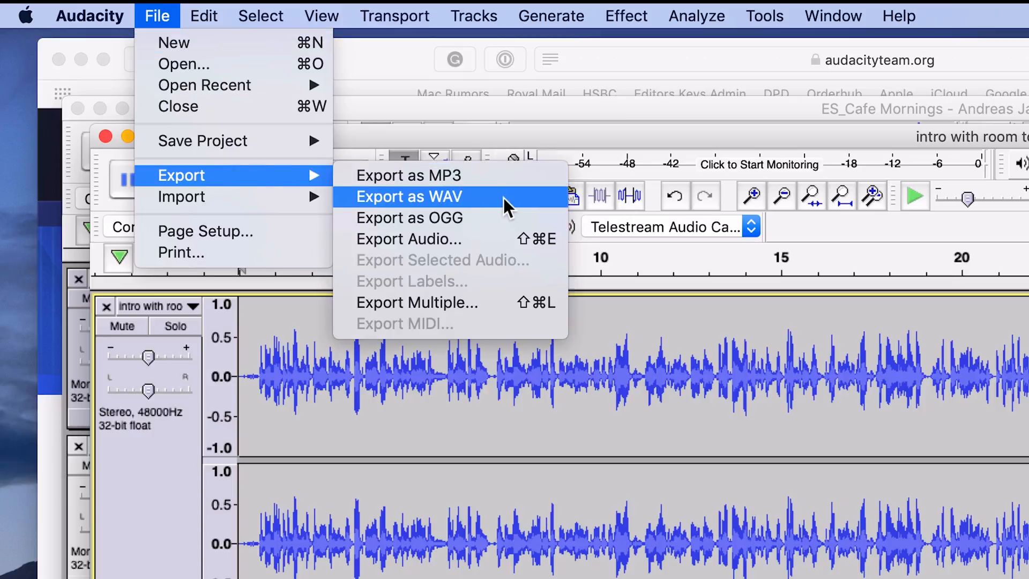
{"action": "mouse_move", "coordinate": [493, 223]}
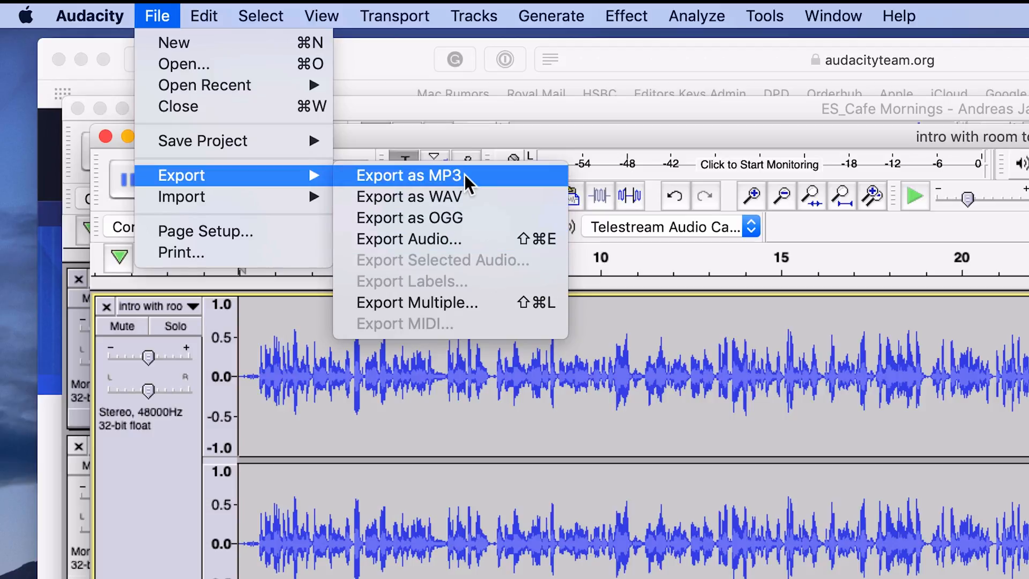
{"action": "left_click", "coordinate": [204, 16]}
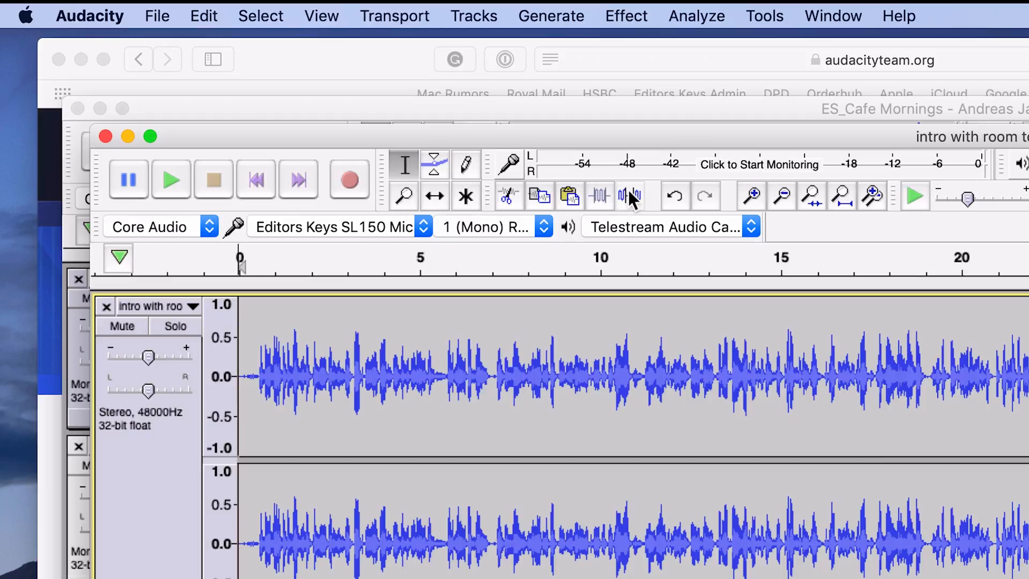
{"action": "mouse_move", "coordinate": [630, 195]}
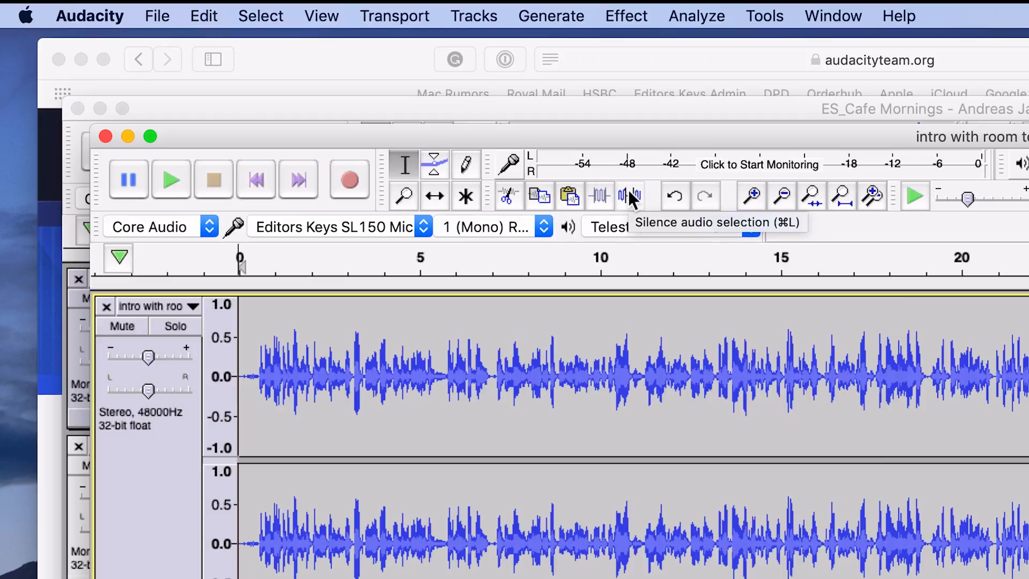